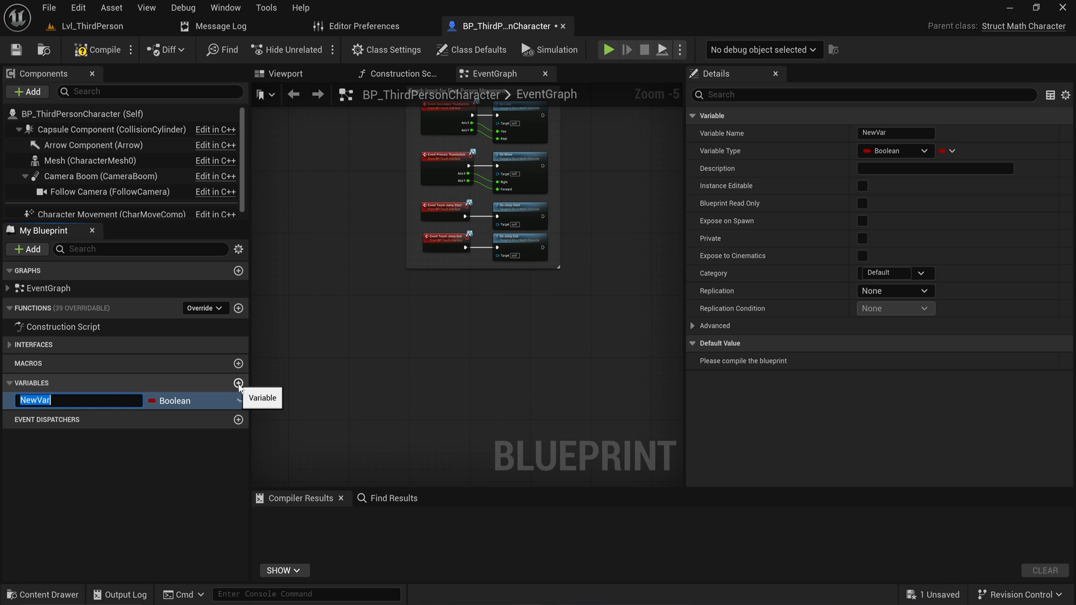
Name the Vector 2D variable VEctor2d, drag it into the graph and place an Add node.
{"action": "type", "text": "VEctor2d"}
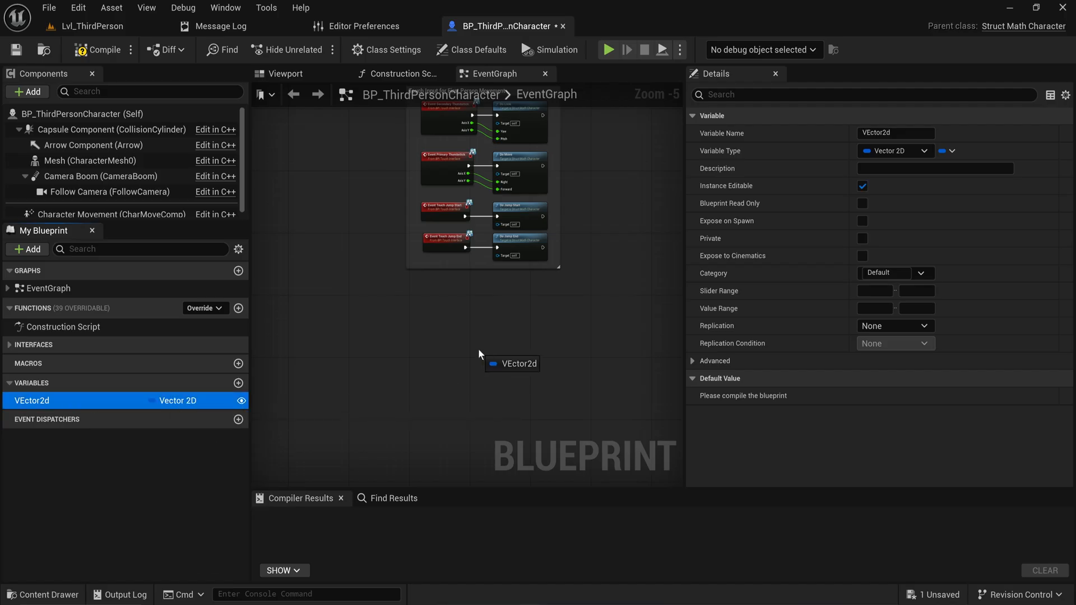
{"action": "left_click_drag", "start_coordinate": [486, 364], "coordinate": [494, 342]}
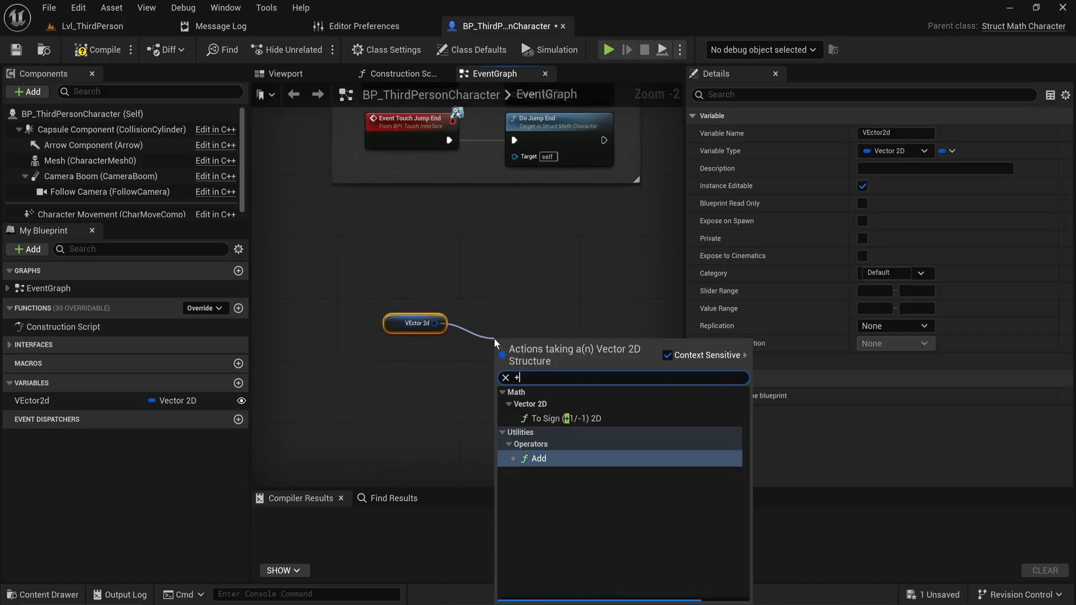
{"action": "left_click", "coordinate": [538, 458]}
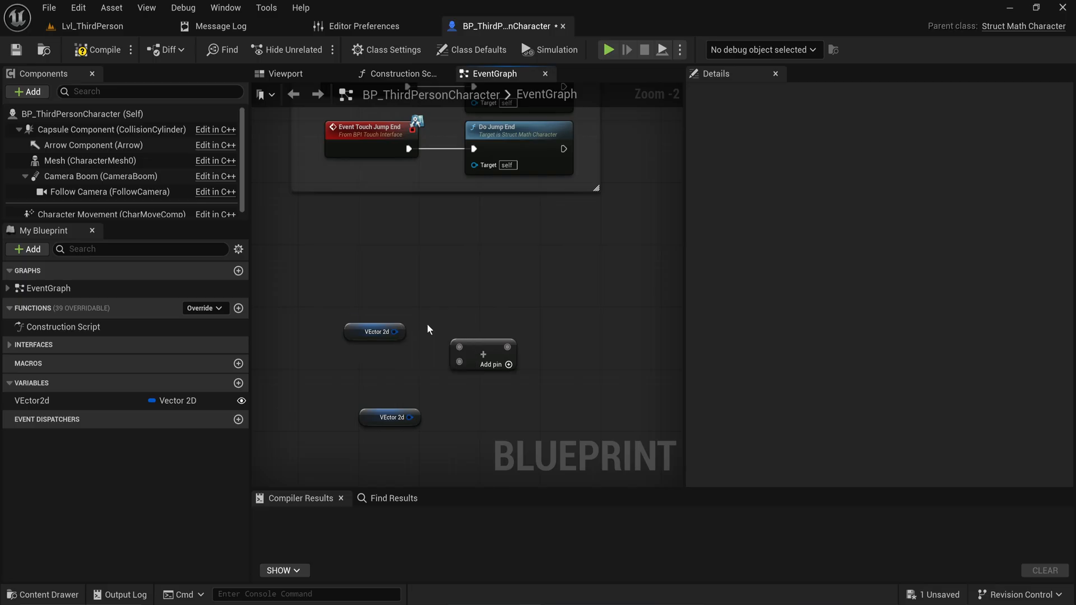
{"action": "mouse_move", "coordinate": [426, 315]}
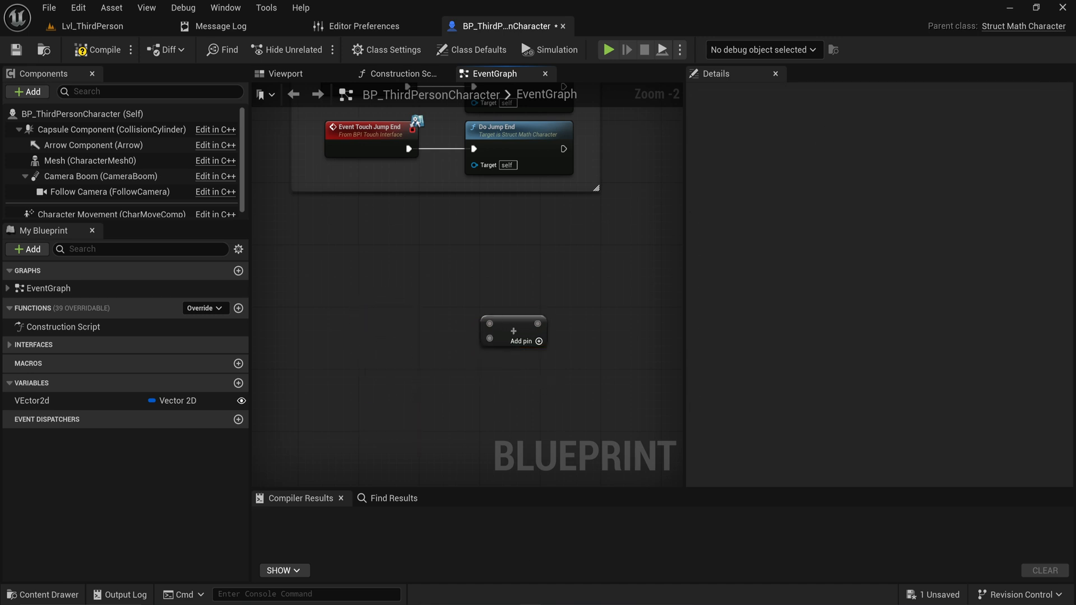
Create a C++ class StructConvert with BlueprintFunctionLibrary as its parent class.
{"action": "left_click", "coordinate": [42, 594]}
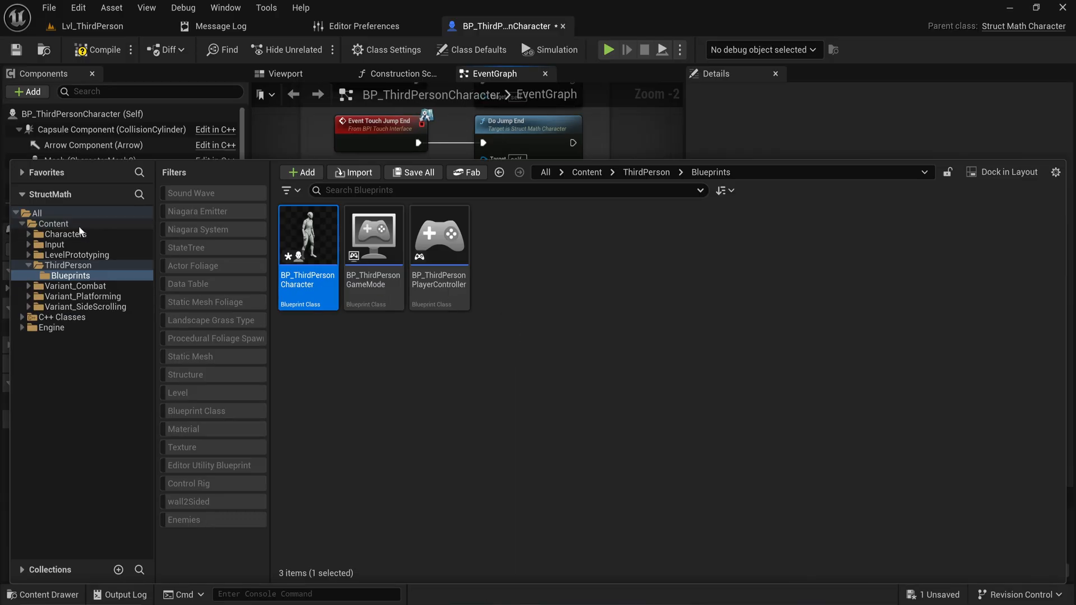
{"action": "left_click", "coordinate": [53, 224]}
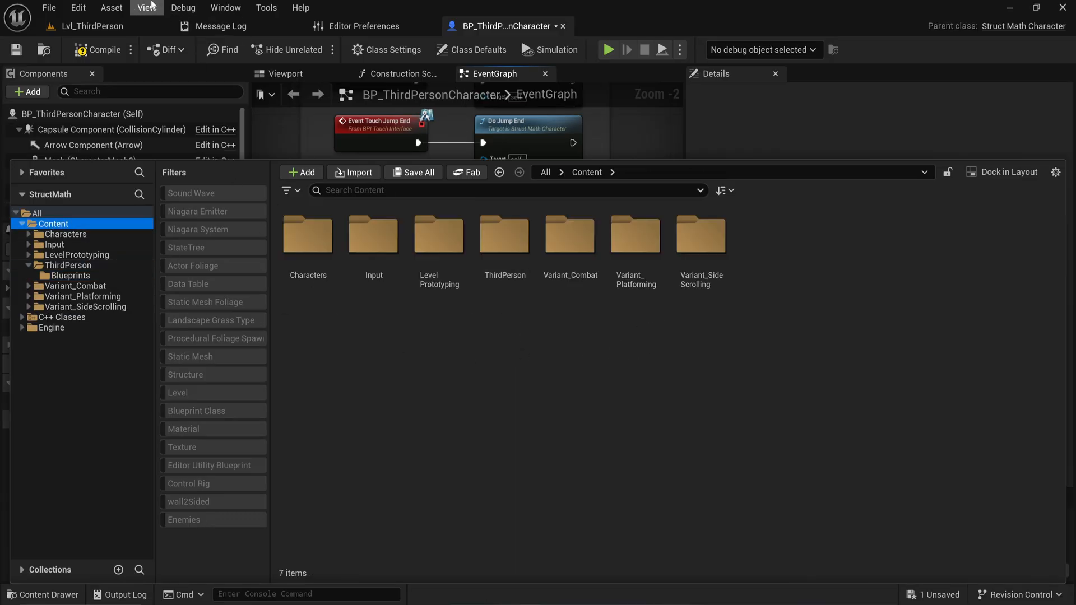
{"action": "left_click", "coordinate": [267, 7]}
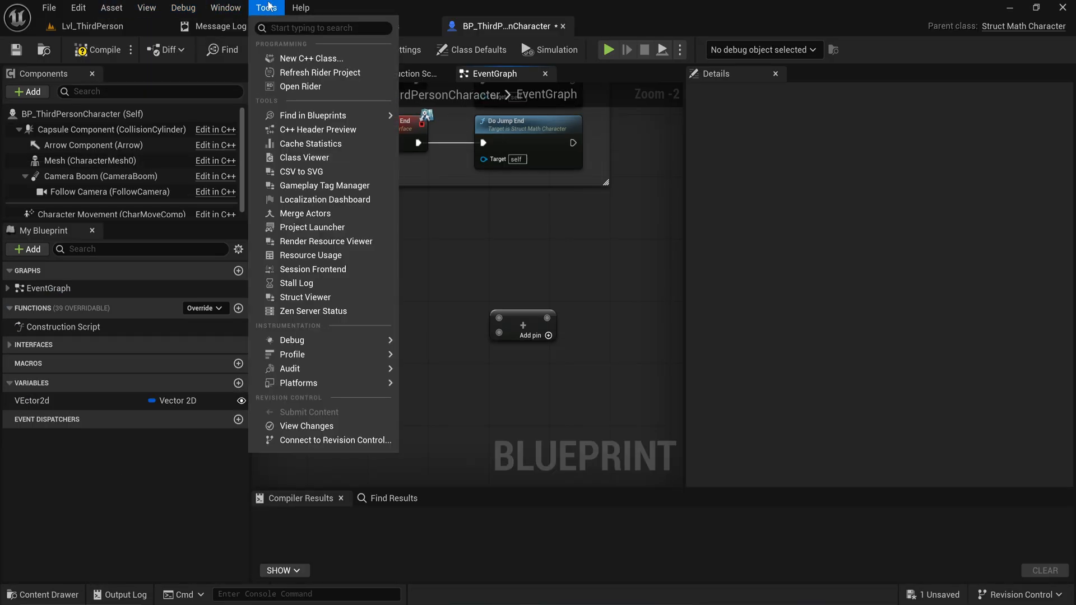
{"action": "left_click", "coordinate": [311, 58]}
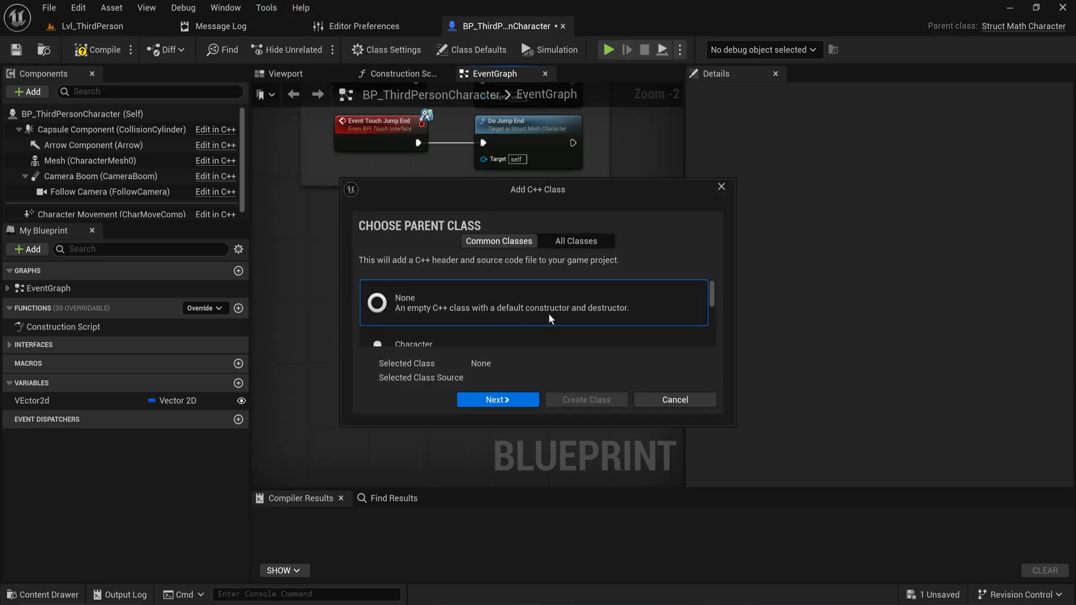
{"action": "left_click", "coordinate": [576, 241]}
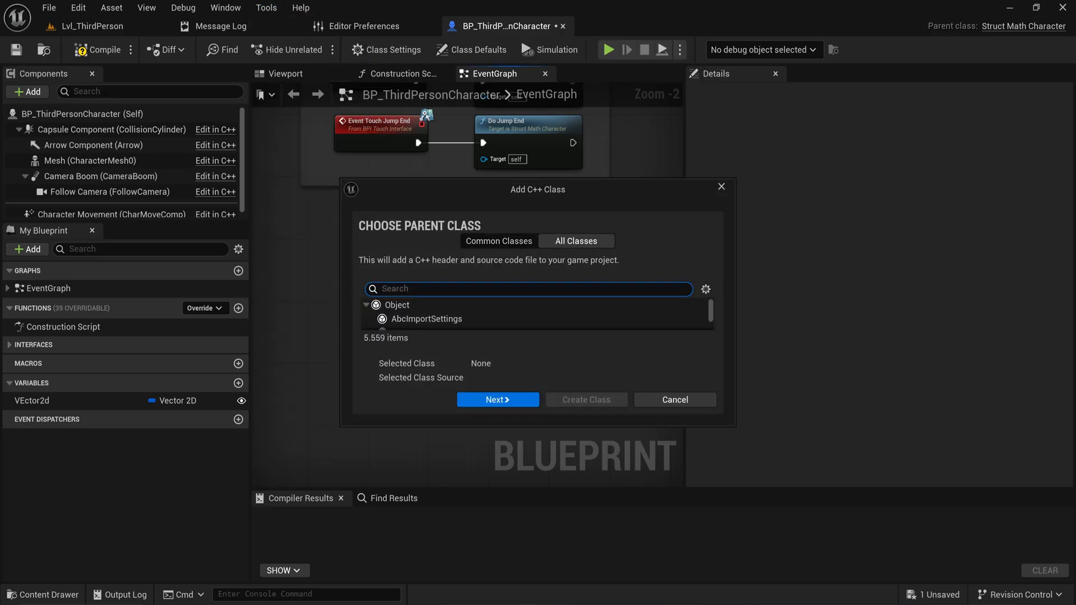
{"action": "type", "text": "blueprintfun"}
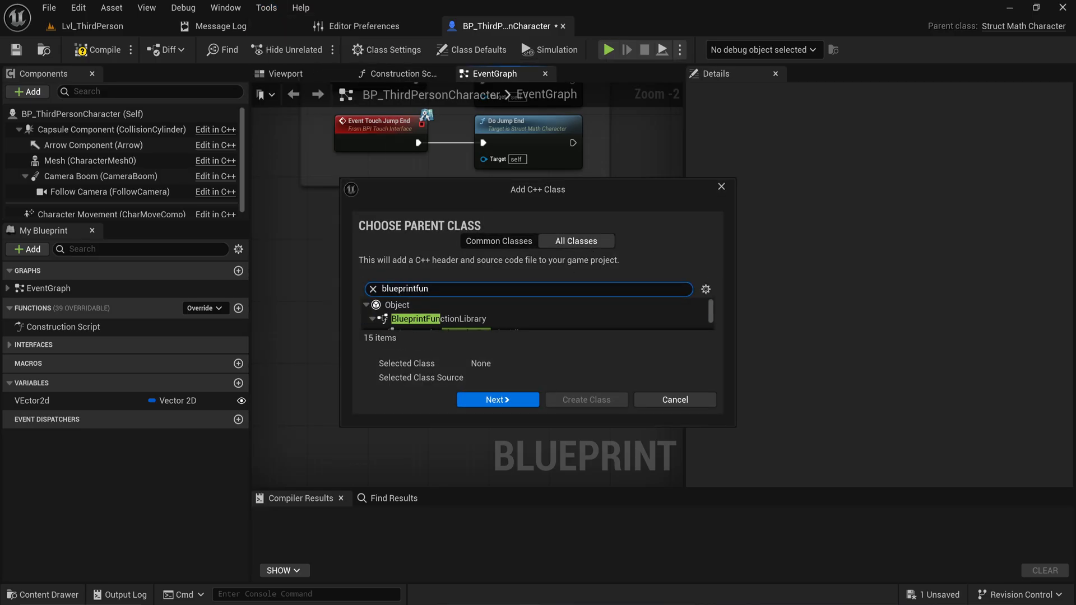
{"action": "left_click", "coordinate": [437, 318]}
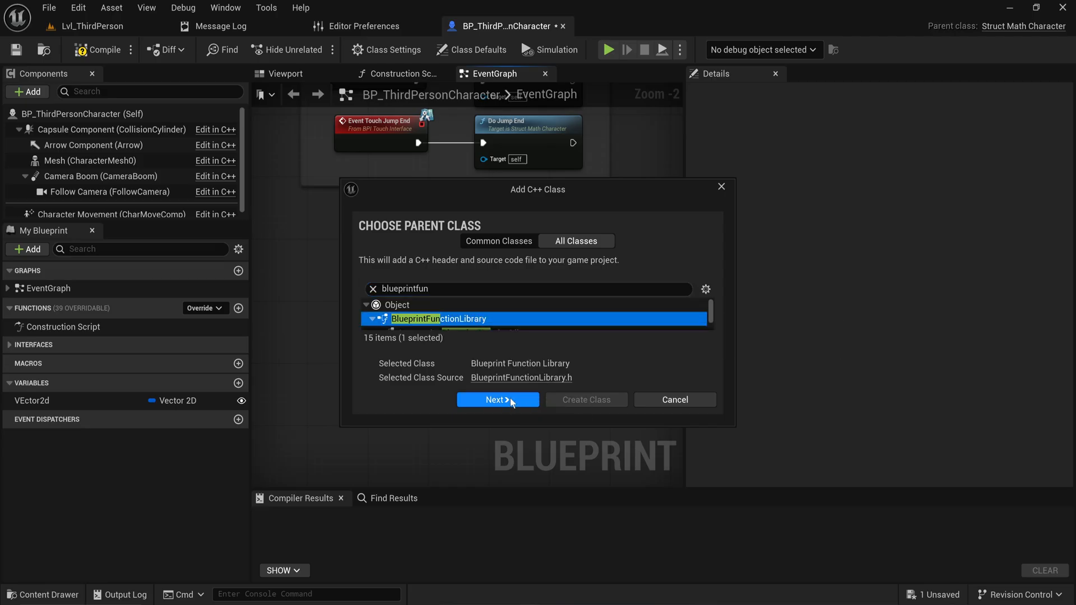
{"action": "left_click", "coordinate": [497, 400]}
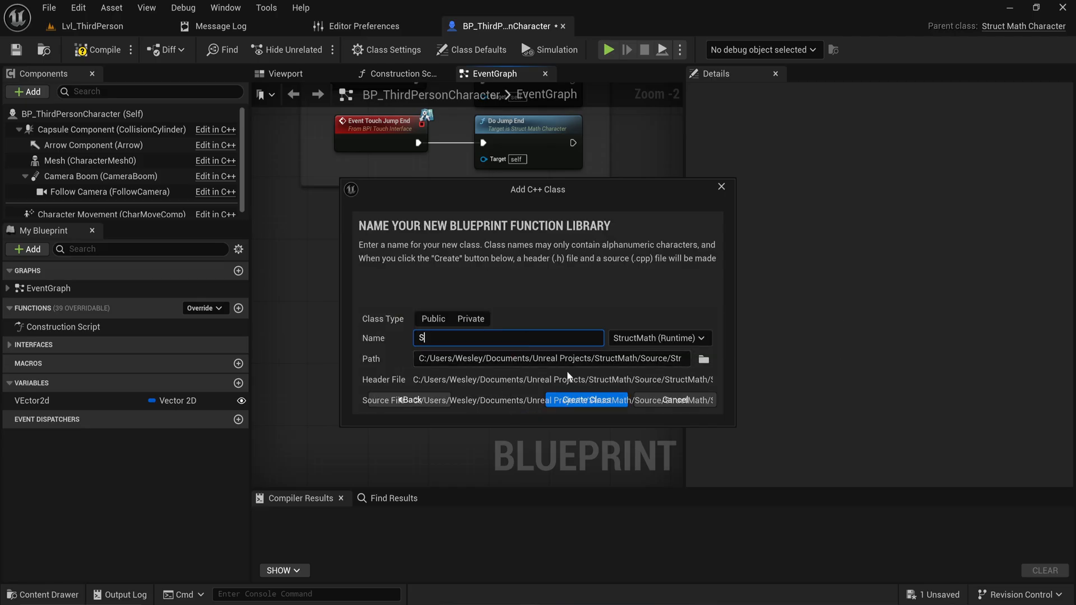
{"action": "type", "text": "tructConvert"}
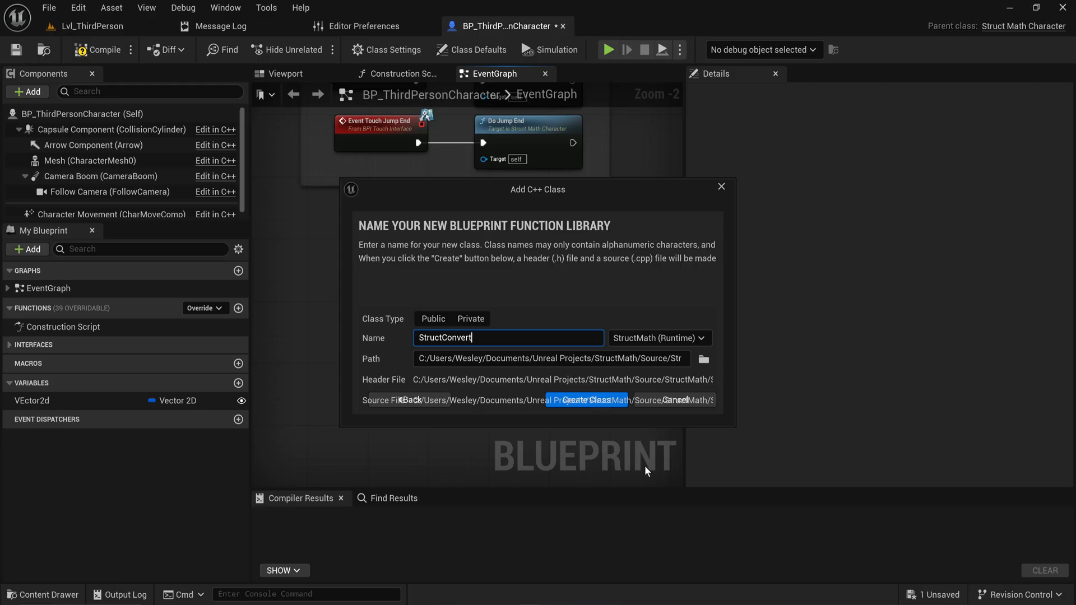
{"action": "left_click", "coordinate": [587, 400]}
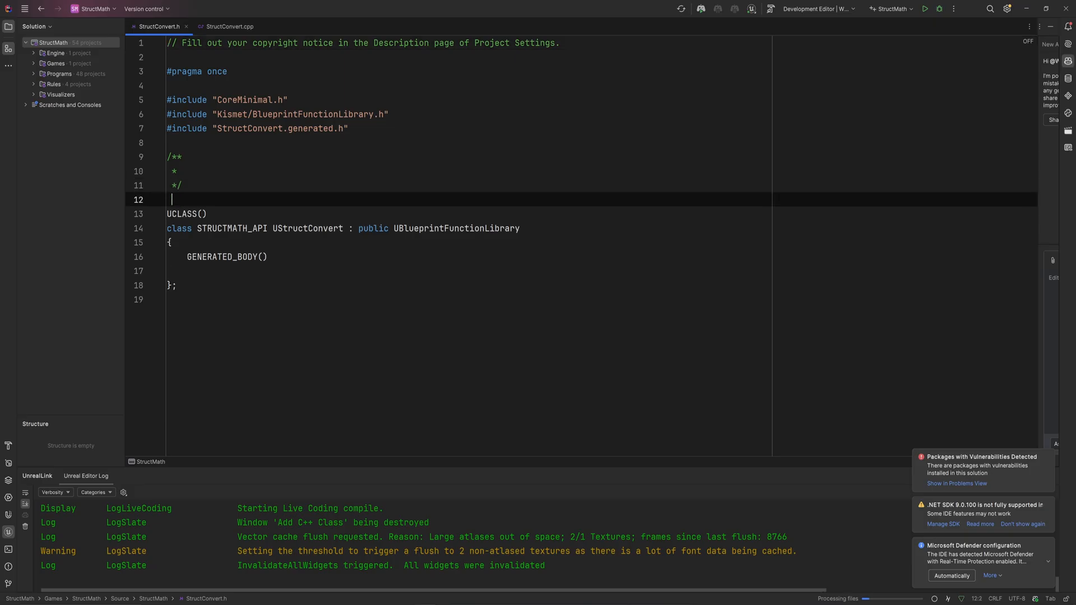
Write the FExampleStruct body above UCLASS with members float ValueA and int32 ValueB.
{"action": "key", "text": "Enter"}
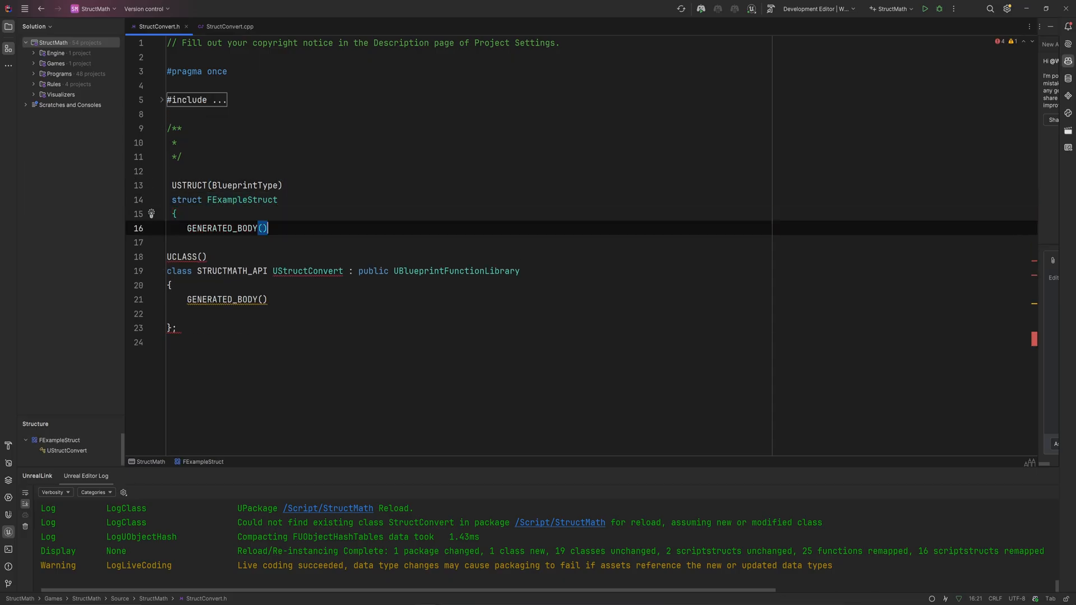
{"action": "key", "text": "Enter"}
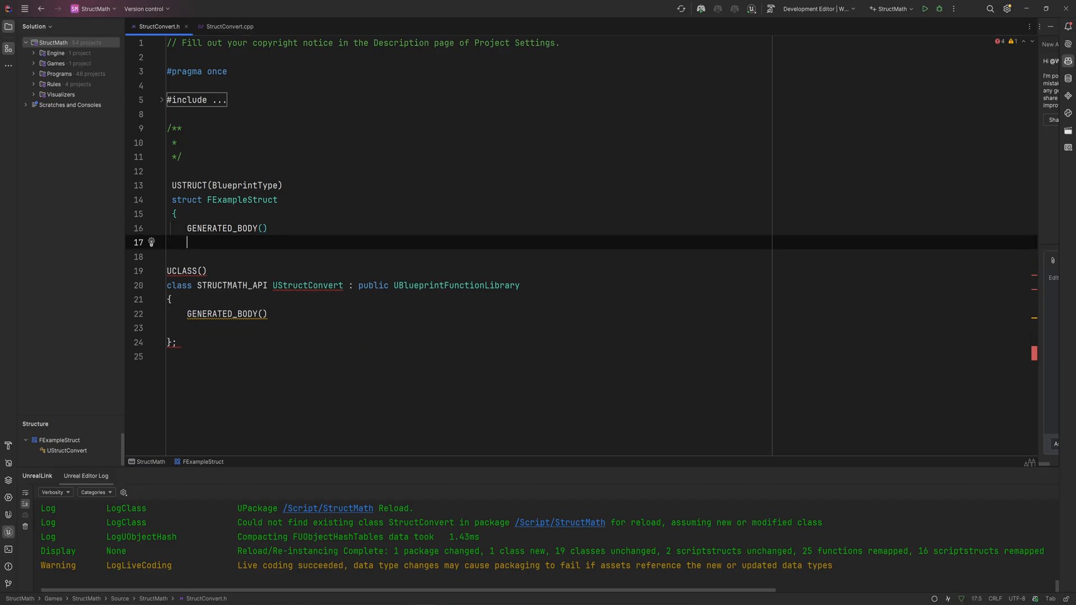
{"action": "type", "text": "}"}
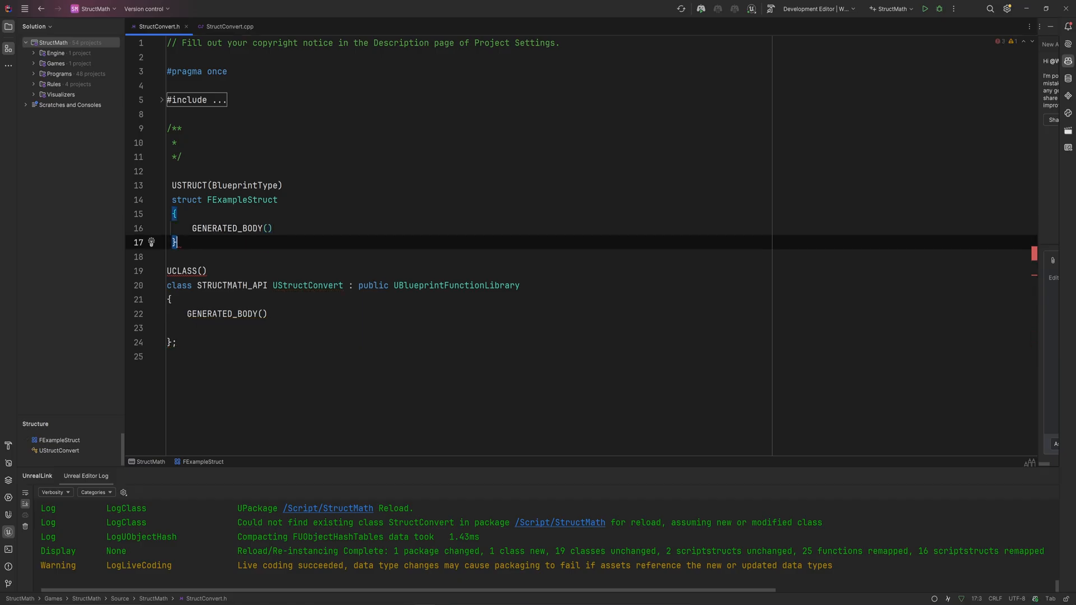
{"action": "type", "text": ";"}
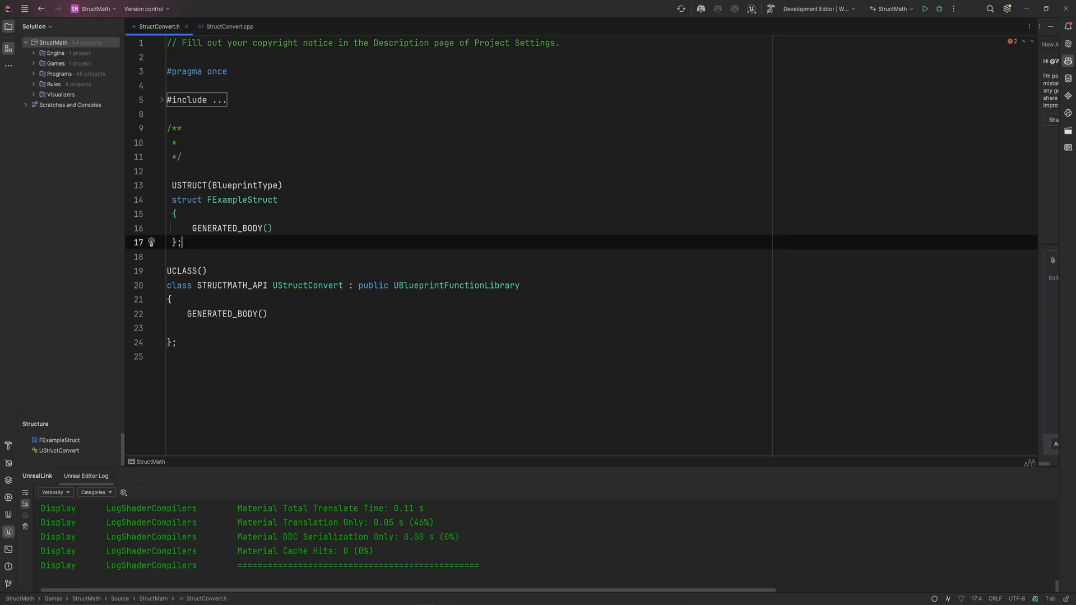
{"action": "key", "text": "Enter"}
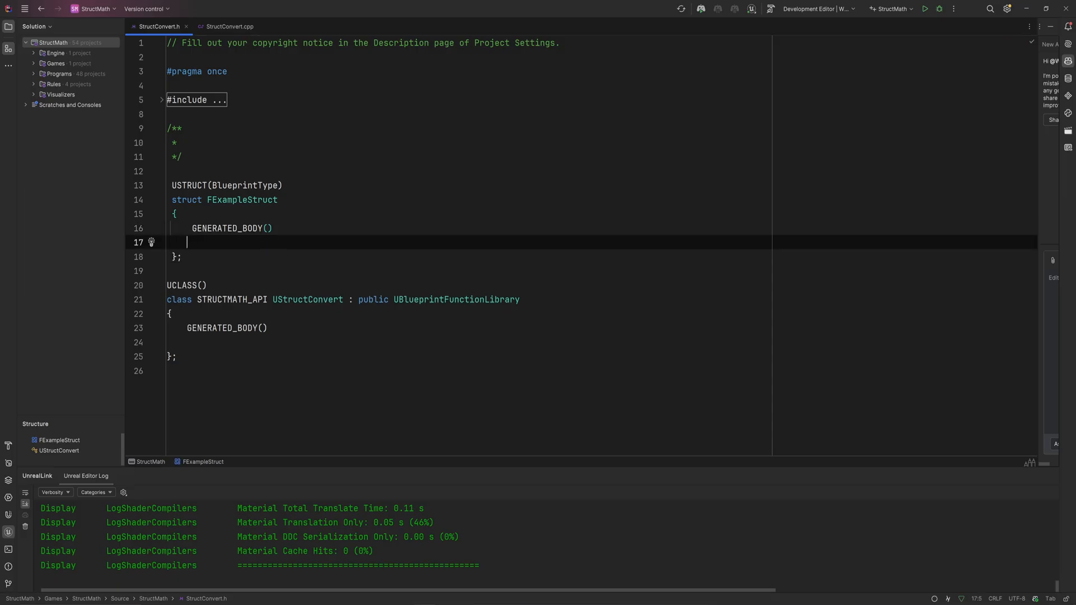
{"action": "type", "text": "float ValueA;"}
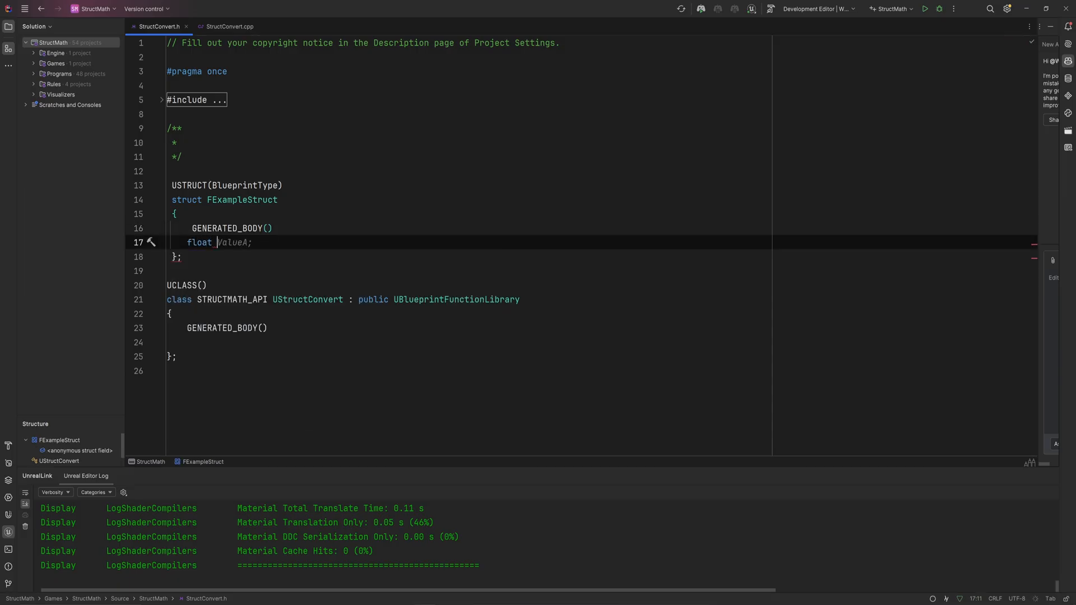
{"action": "type", "text": "int32 ValueB;"}
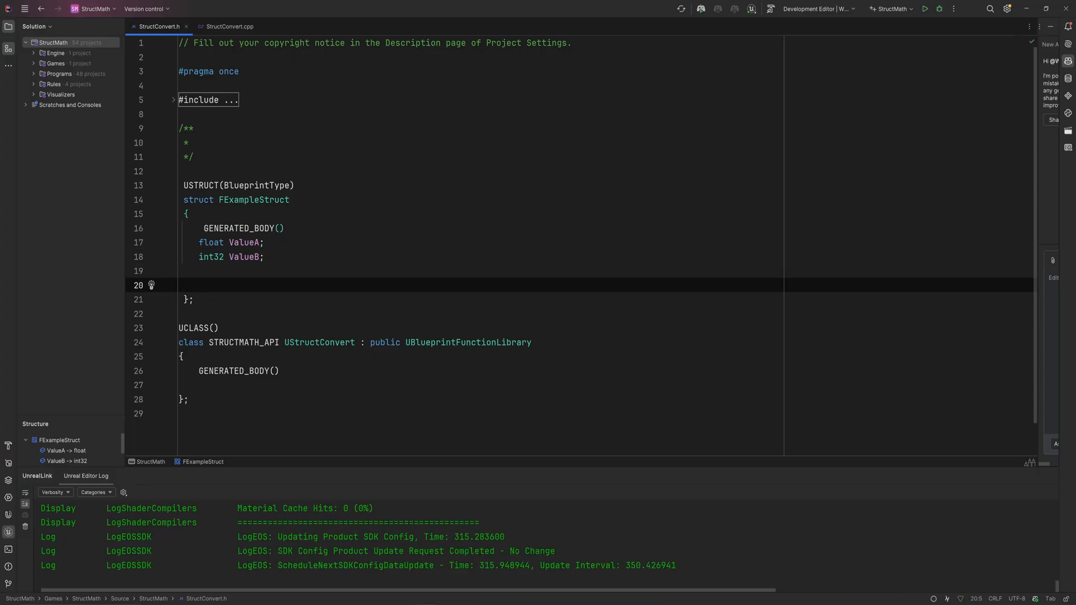
Add operator+(const FExampleStruct& Other) const, returning the struct with ValueA and ValueB summed.
{"action": "double_click", "coordinate": [255, 200]}
{"action": "type", "text": "FExampleStruct"}
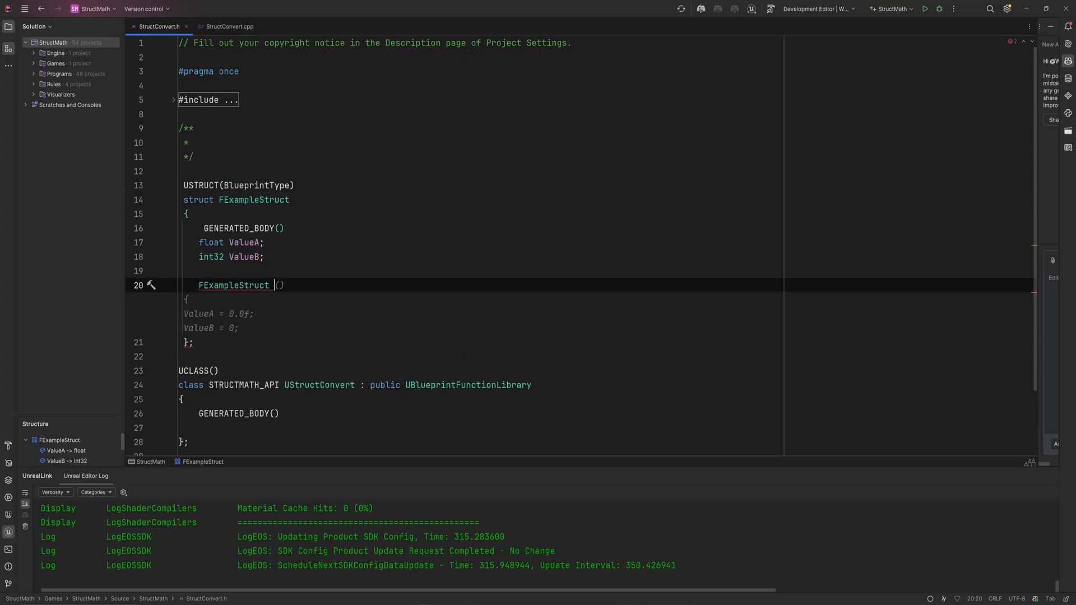
{"action": "type", "text": "operator+(const FExampleStruct& Other) const"}
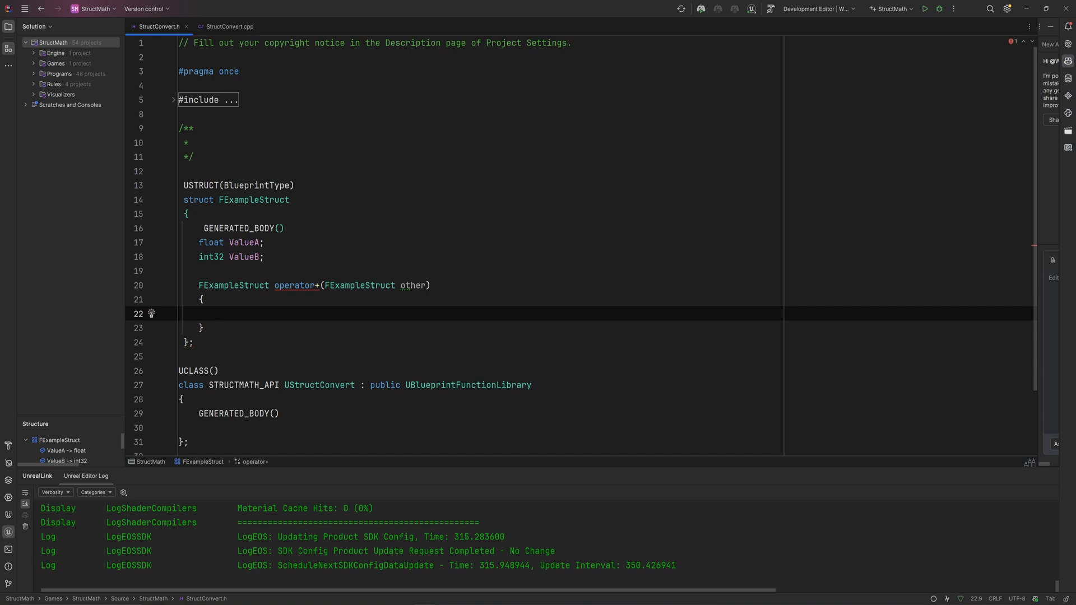
{"action": "type", "text": "re"}
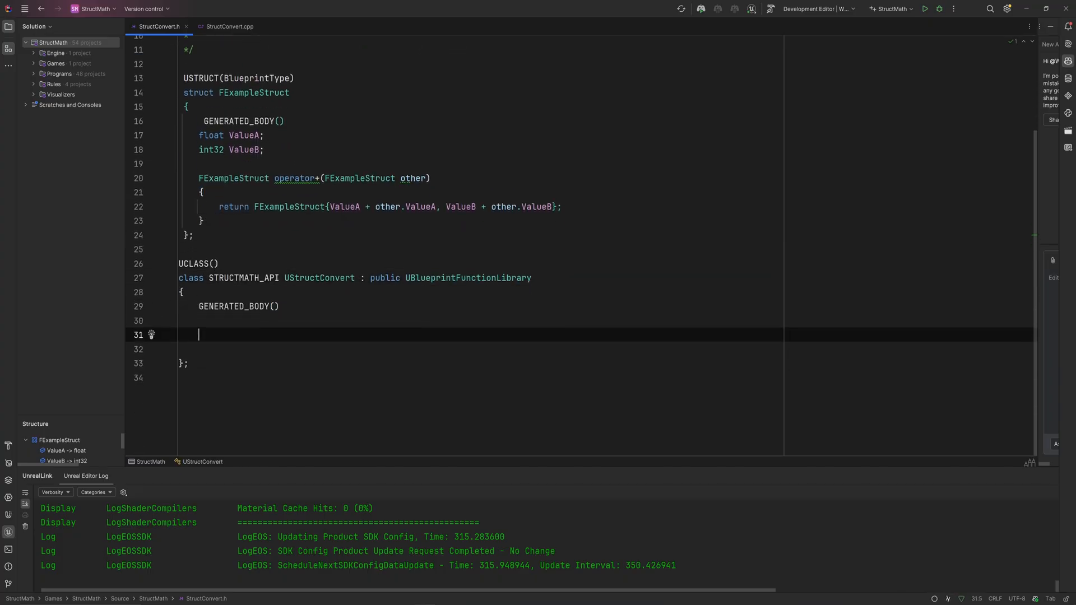
Declare static BlueprintPure Add_FExampleStructFExampleStruct in the UFUNCTION macro, accepting autocomplete.
{"action": "type", "text": "UFUNCTION("}
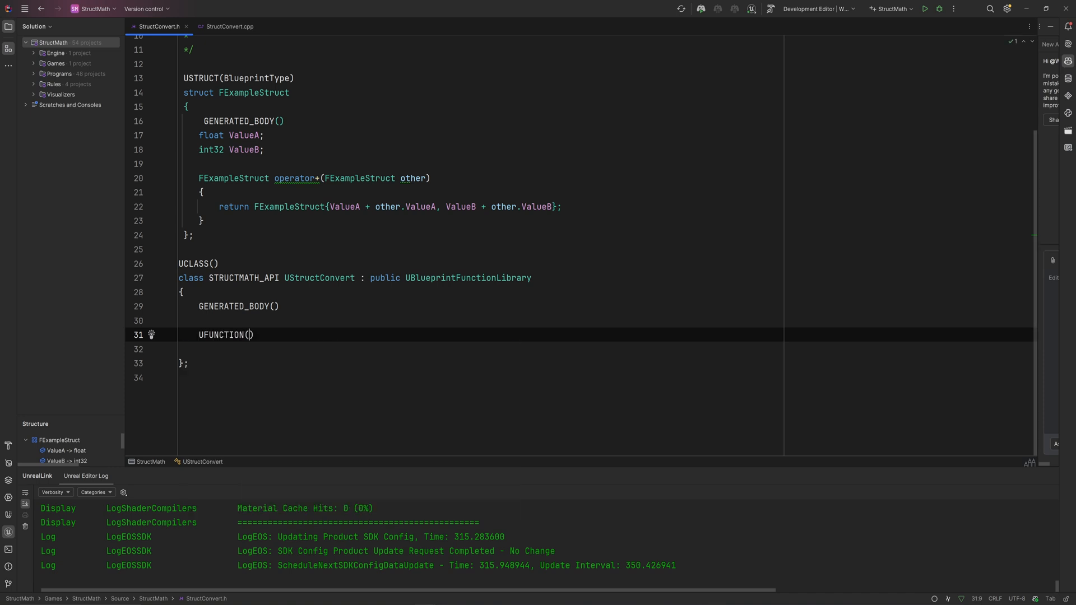
{"action": "type", "text": "Bl"}
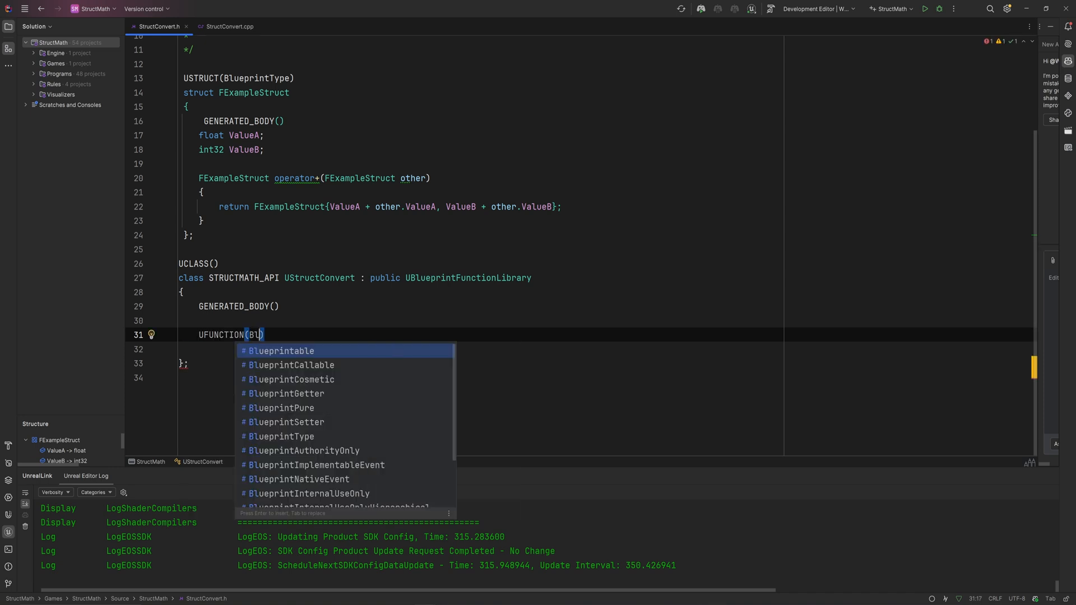
{"action": "type", "text": "ueprintPure, meta=(CompactNodeTitle=\"+"}
{"action": "left_click", "coordinate": [605, 349]}
{"action": "type", "text": "static"}
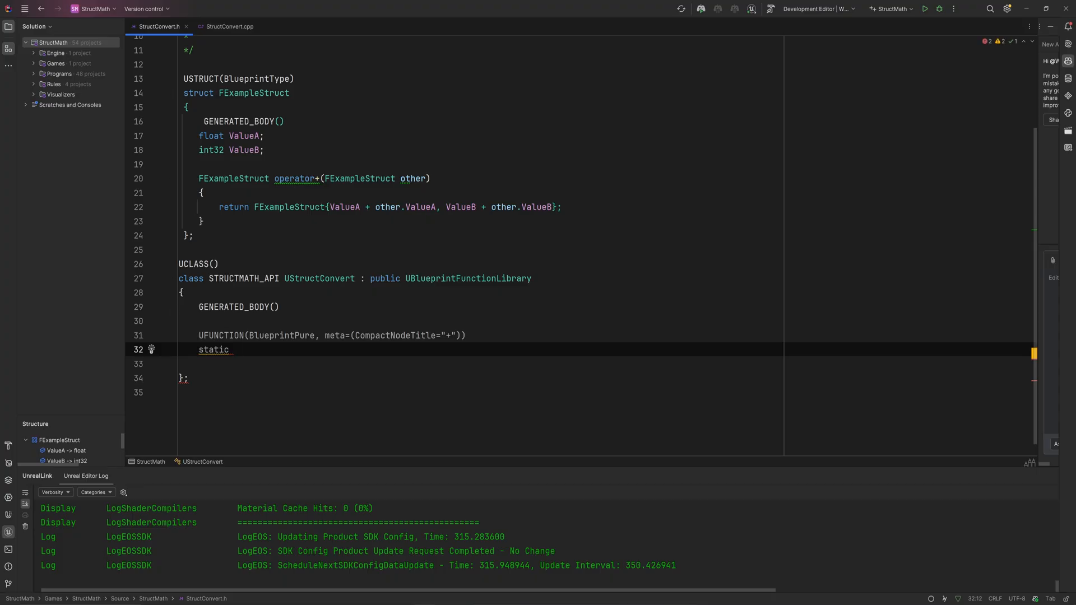
{"action": "type", "text": "FExampleStruct AddExampleStructs(FExampleStruct A, FExampleStruct B)"}
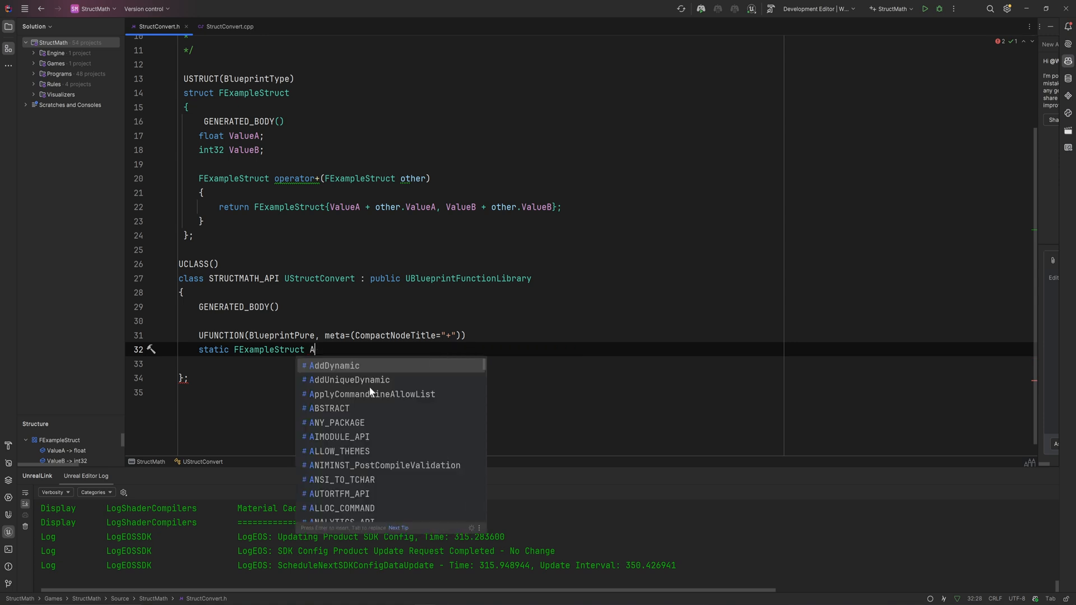
{"action": "type", "text": "dd_FExampleStructFExampleStruct(c"}
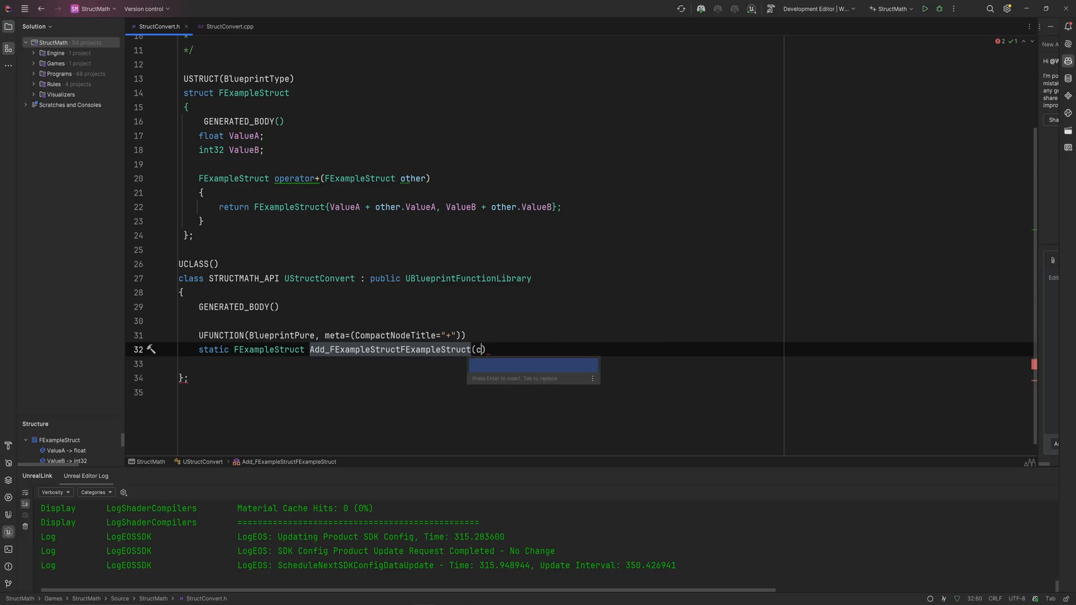
{"action": "key", "text": "Tab"}
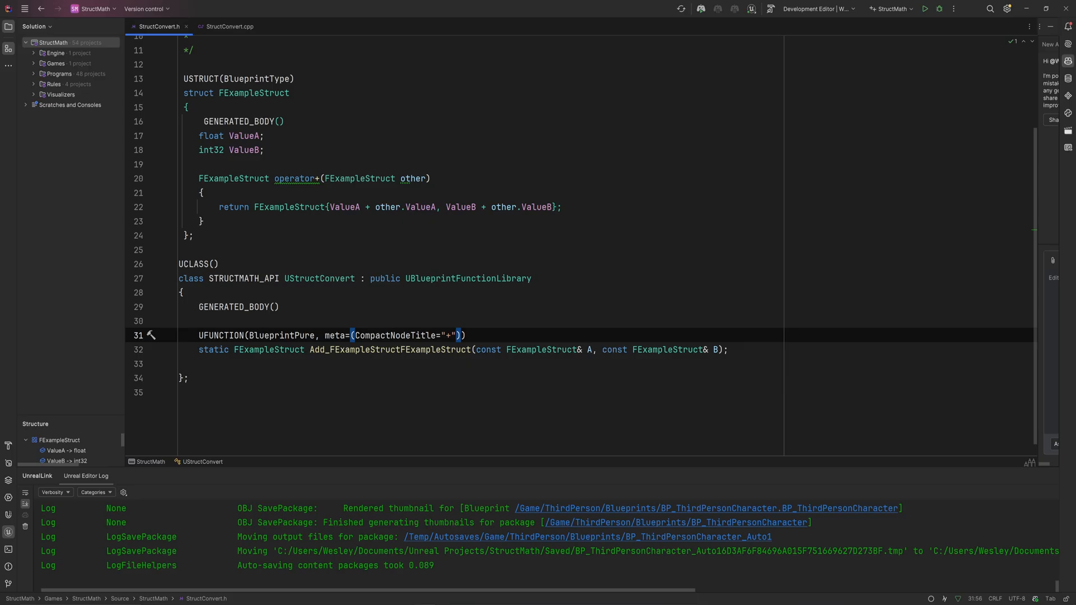
Add BlueprintAutocast and Category="StructMath|ExampleStruct" to the Add function's UFUNCTION specifiers.
{"action": "type", "text": ", BlueprintAutocast, Category=\"StructMath|ExampleStruct\""}
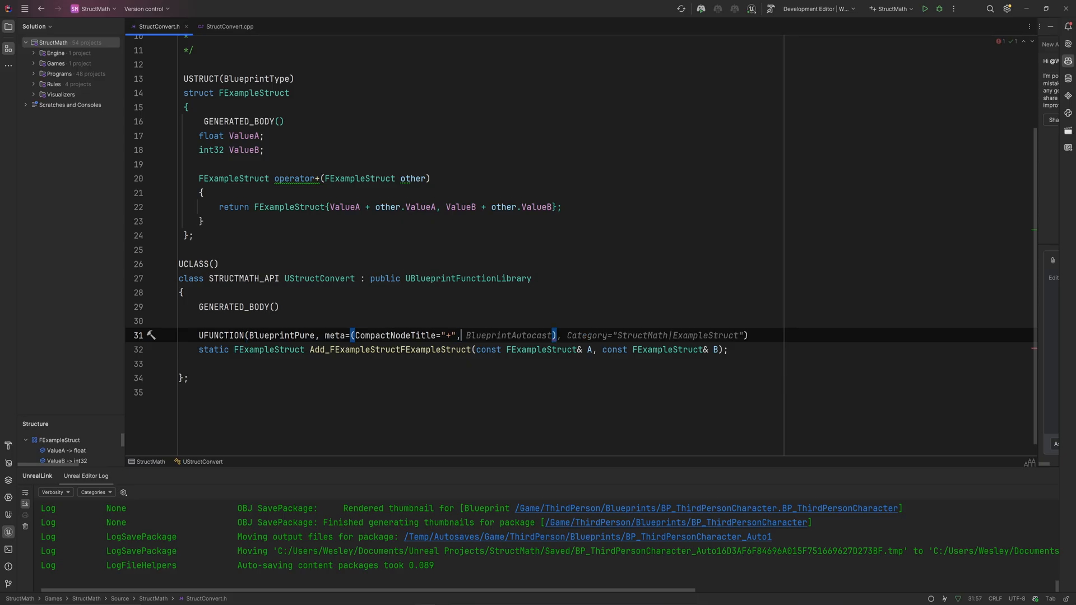
{"action": "type", "text": "BlueprintAutocast"}
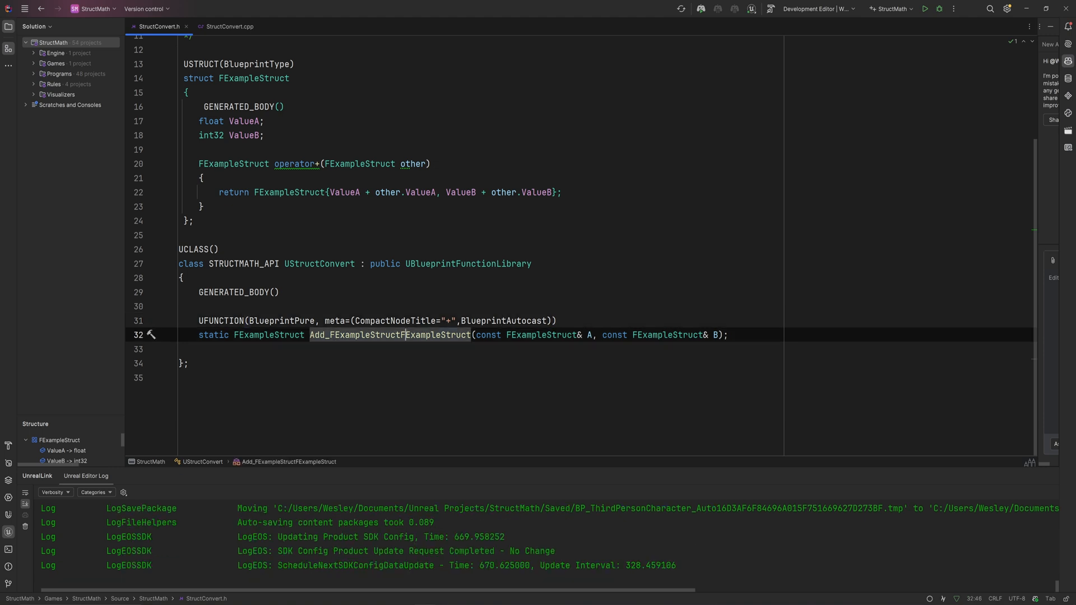
Generate the Add definition returning summed ValueA and ValueB, with parameters renamed to Input1/Input2.
{"action": "left_click", "coordinate": [226, 26]}
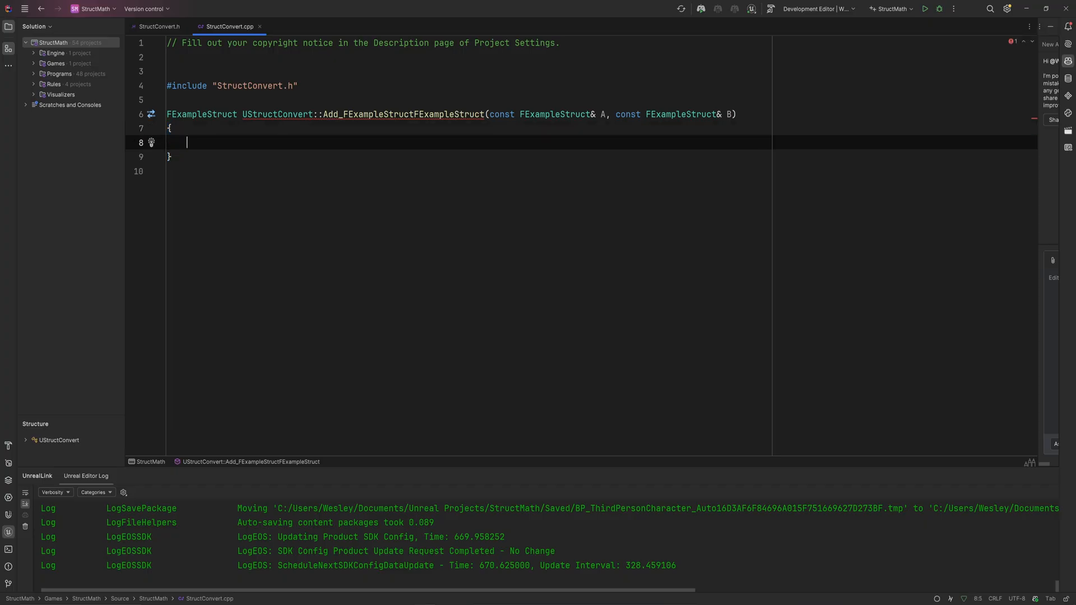
{"action": "type", "text": "return"}
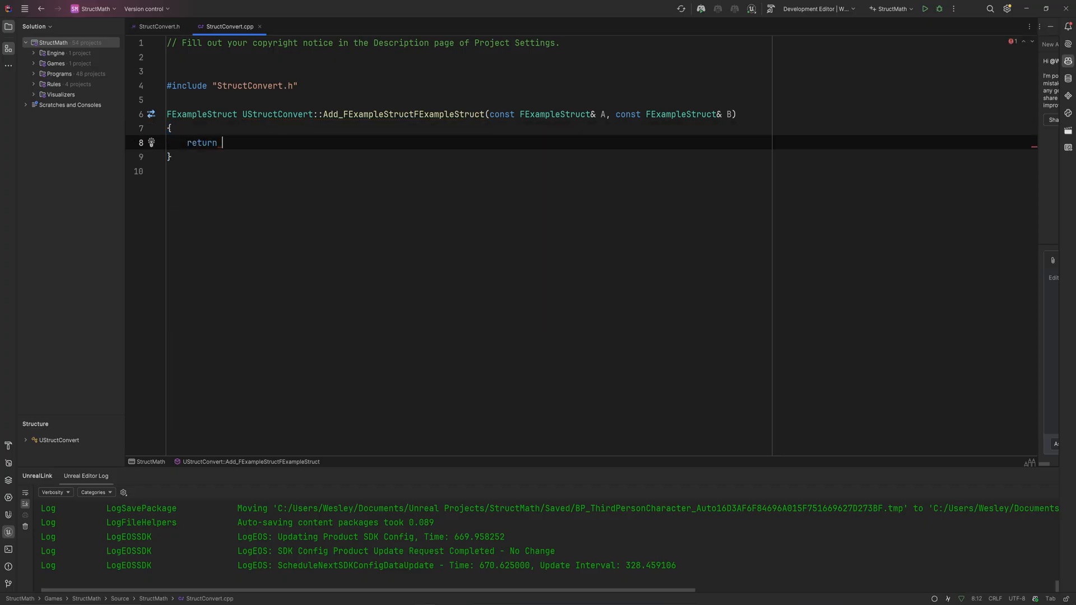
{"action": "type", "text": "FExampleStruct{A.ValueA + B.ValueA, A.ValueB + B.ValueB};"}
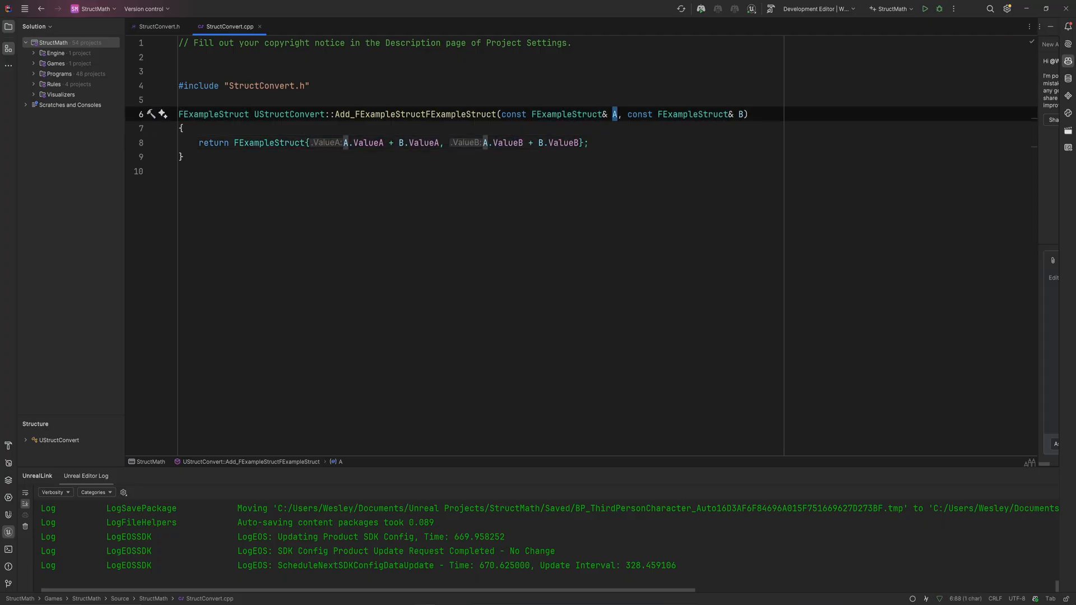
{"action": "type", "text": "Input1"}
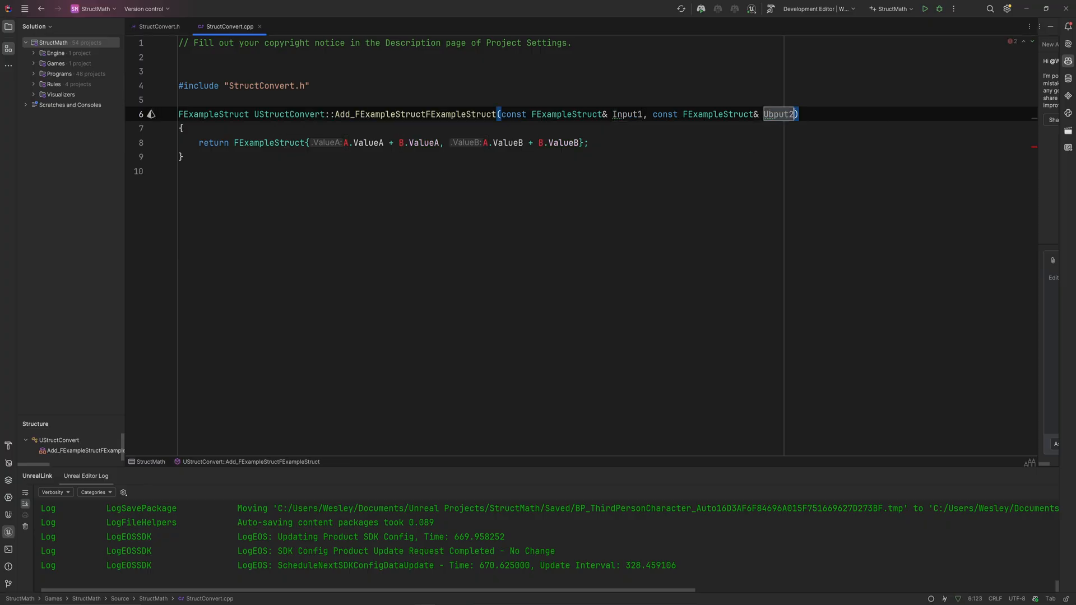
{"action": "type", "text": "Input1"}
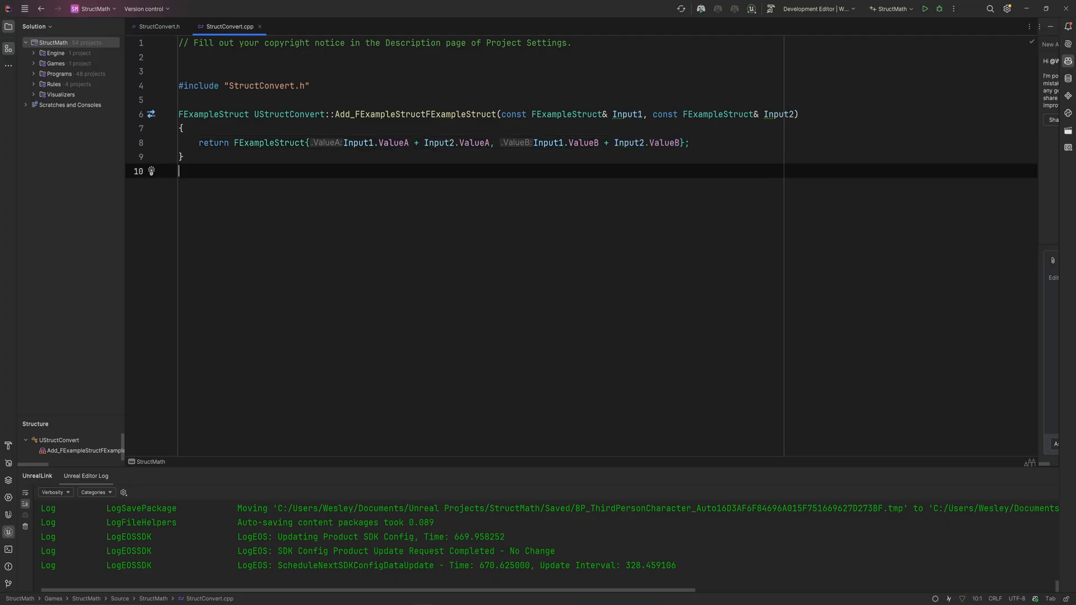
Duplicate the Add declaration in the header as Less_FExampleStructFExampleStruct returning bool.
{"action": "left_click", "coordinate": [159, 26]}
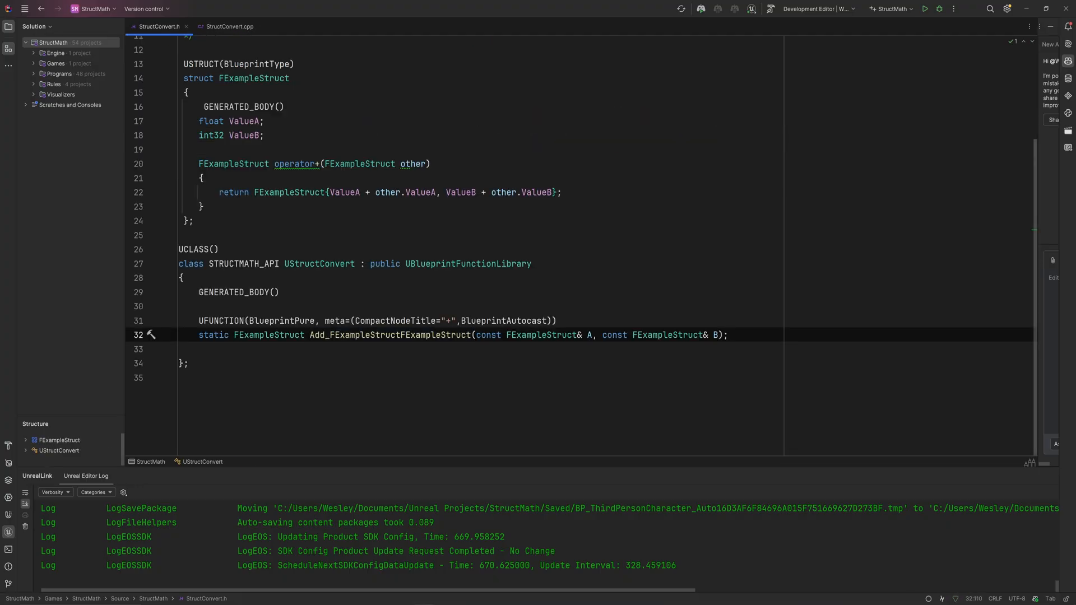
{"action": "double_click", "coordinate": [391, 335]}
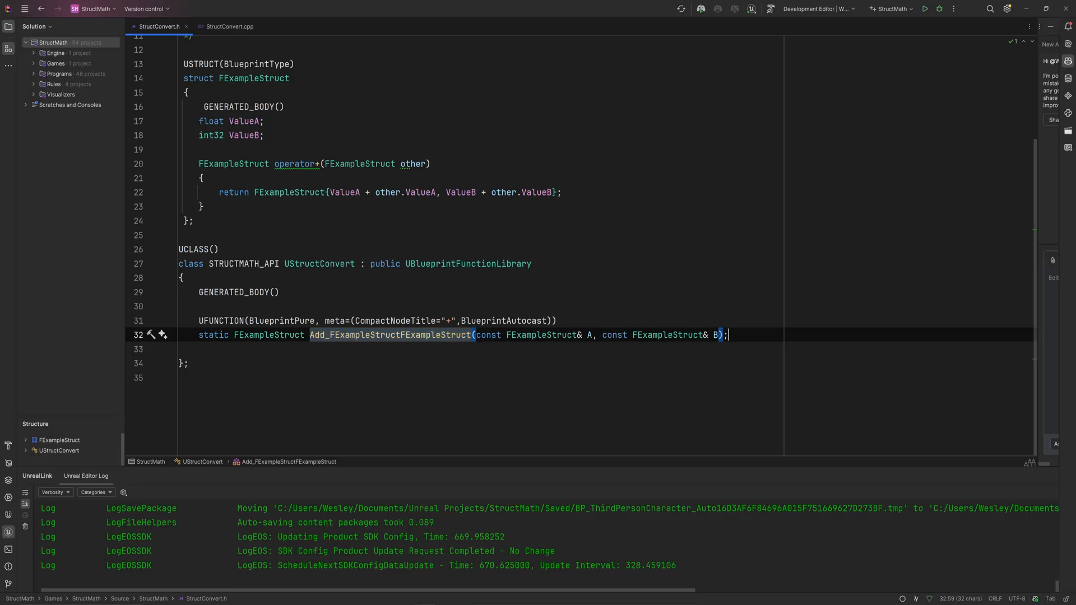
{"action": "left_click", "coordinate": [269, 335]}
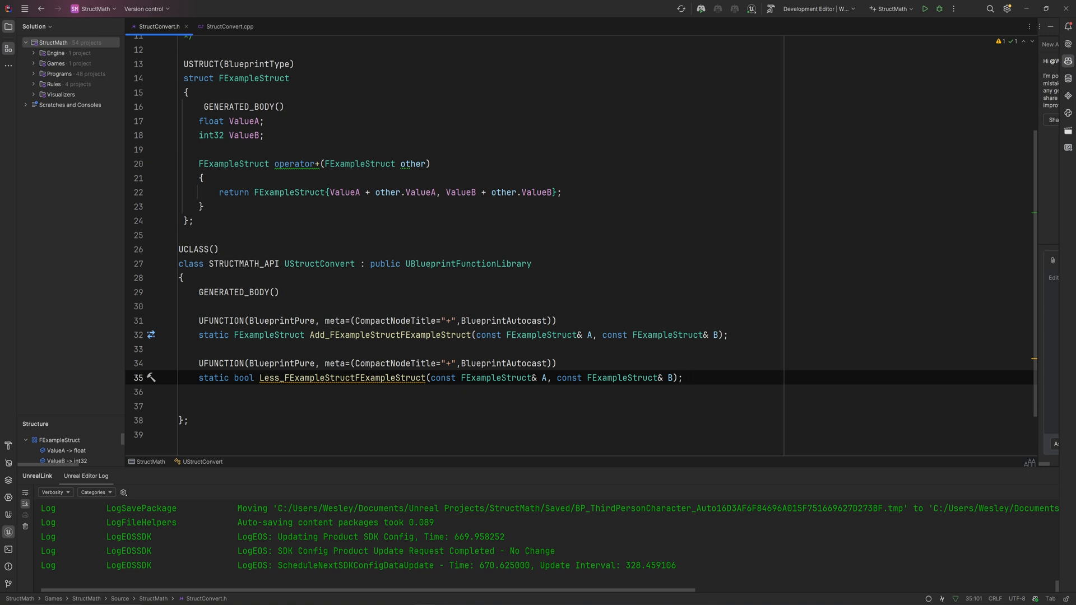
{"action": "double_click", "coordinate": [341, 377]}
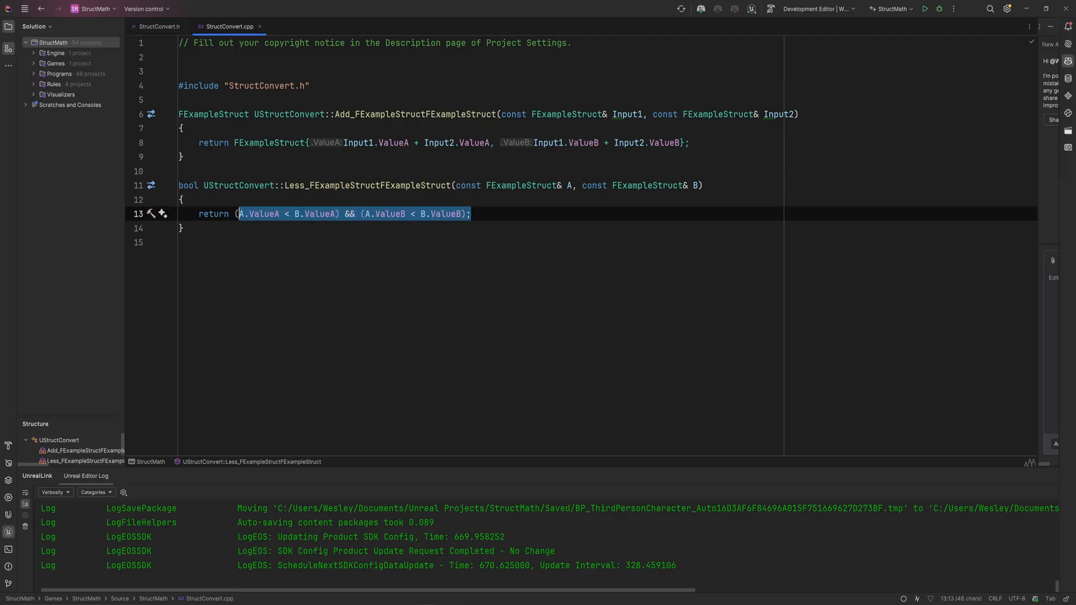
{"action": "mouse_move", "coordinate": [159, 28]}
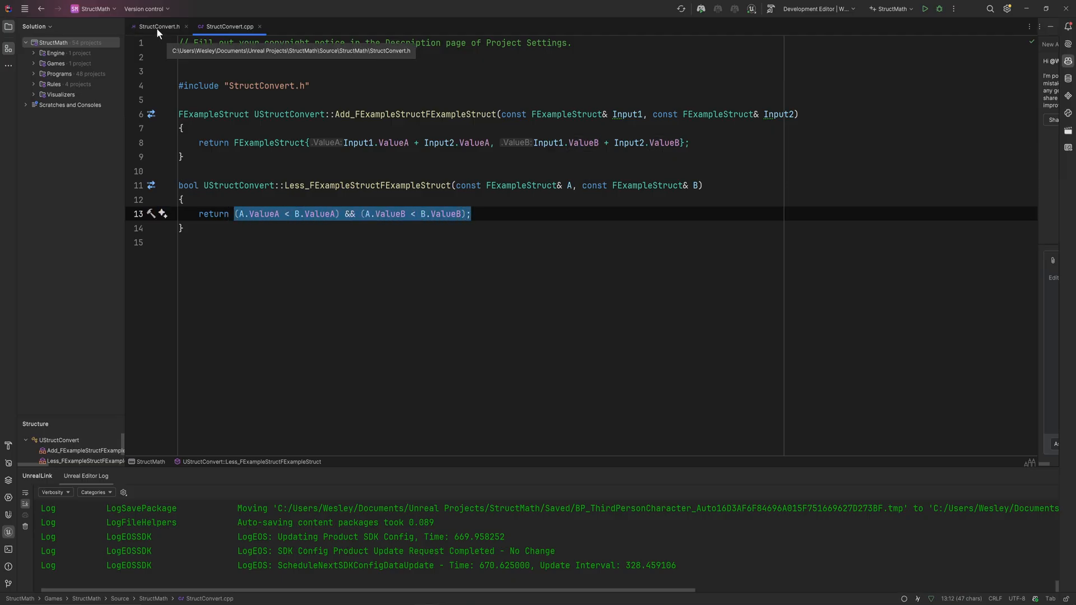
Return to StructConvert.h to give the Less function a "<" compact node title.
{"action": "left_click", "coordinate": [161, 26]}
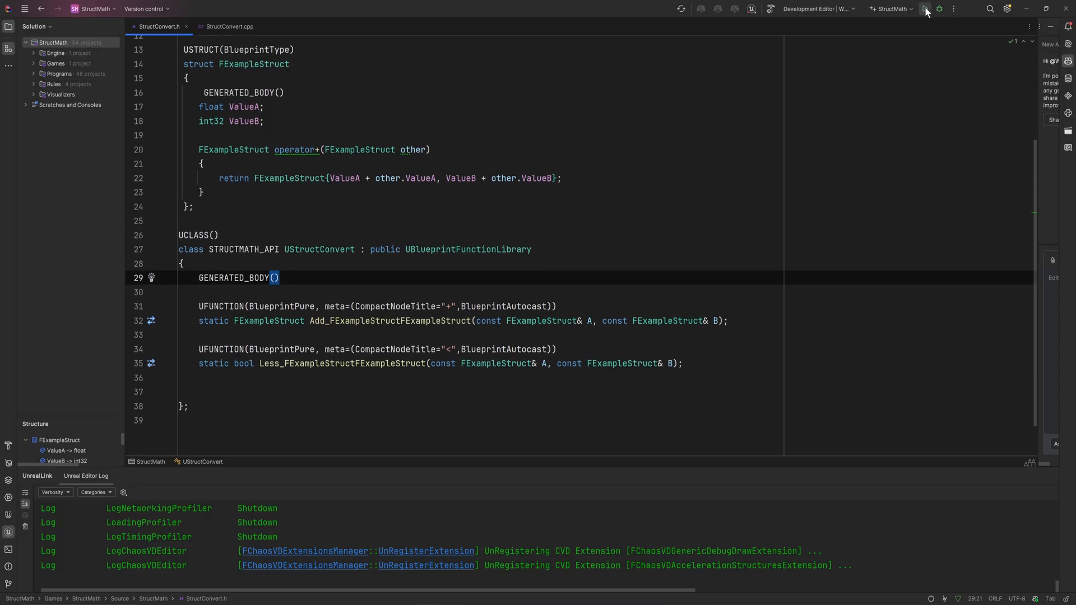
Rebuild the project, then add a < node wired to the Exmaple getters and a > node.
{"action": "left_click", "coordinate": [924, 9]}
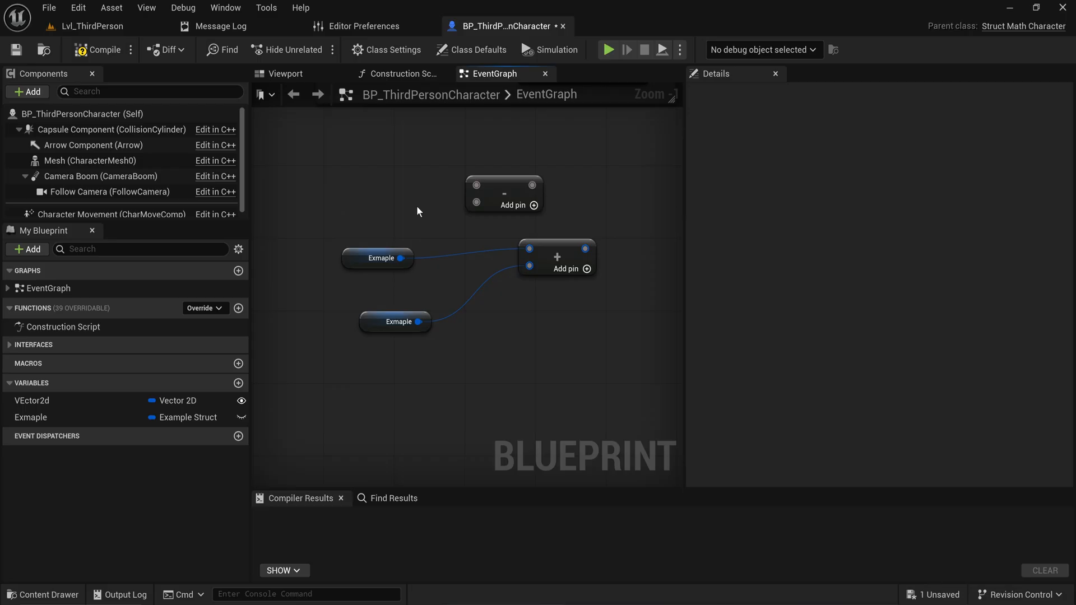
{"action": "left_click_drag", "start_coordinate": [401, 258], "coordinate": [476, 316]}
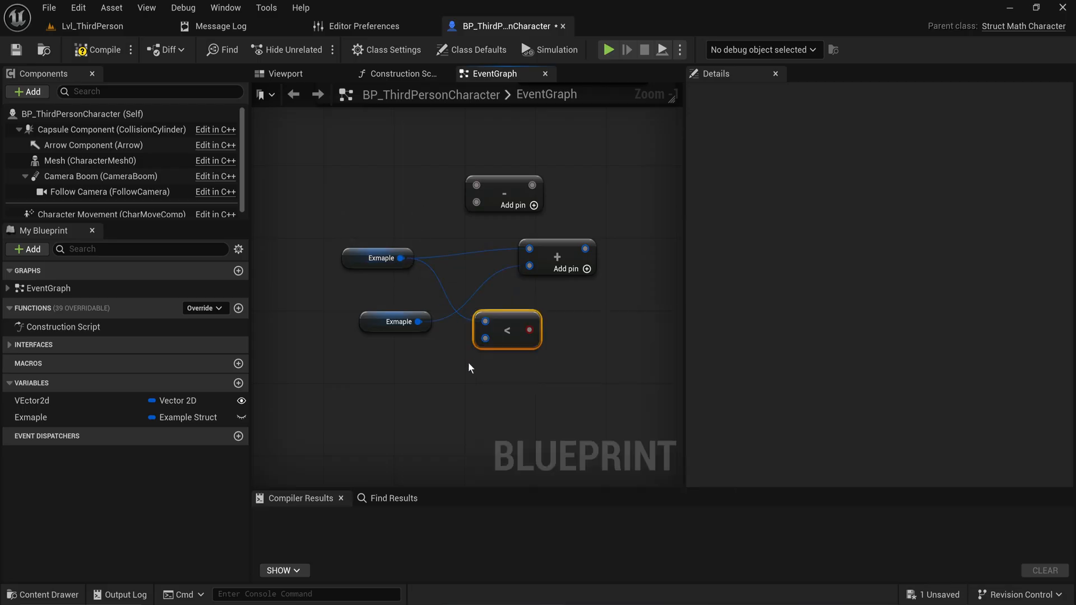
{"action": "left_click", "coordinate": [377, 258]}
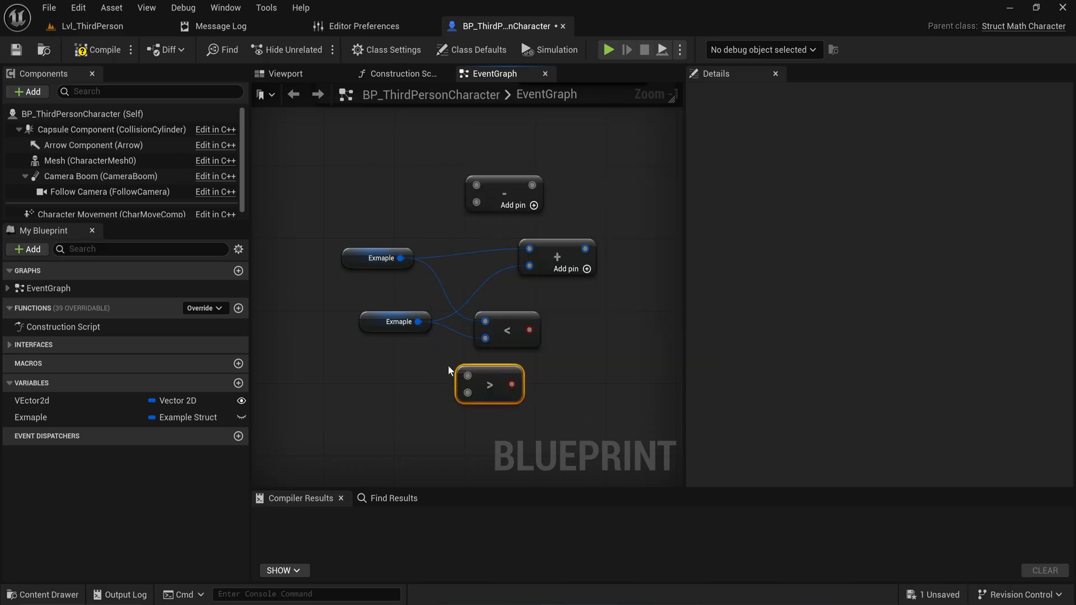
{"action": "mouse_move", "coordinate": [488, 394]}
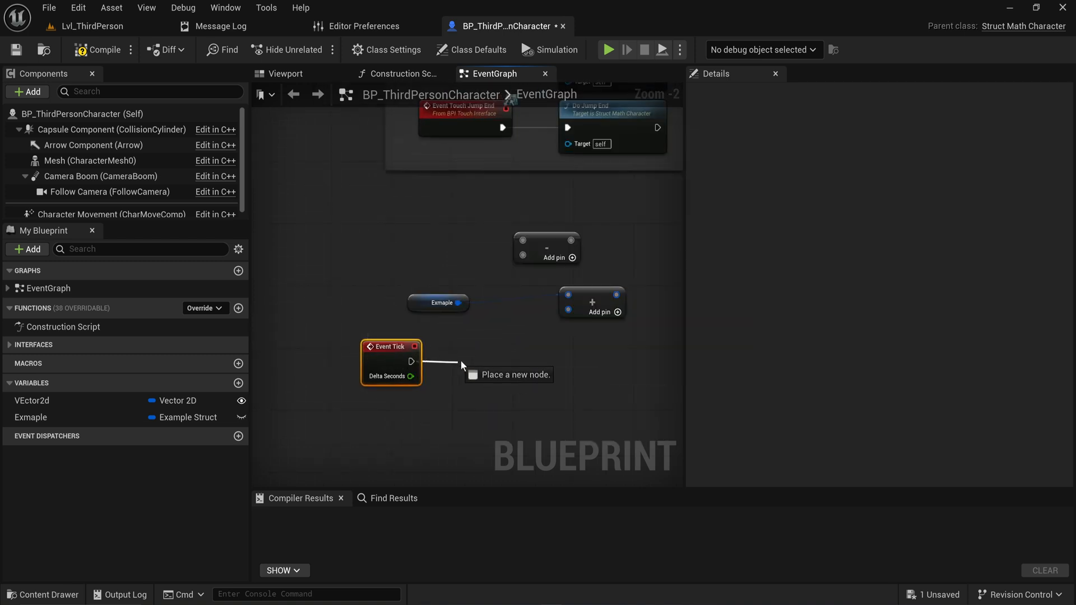
Place a Print String node wired after Event Tick.
{"action": "left_click", "coordinate": [502, 374]}
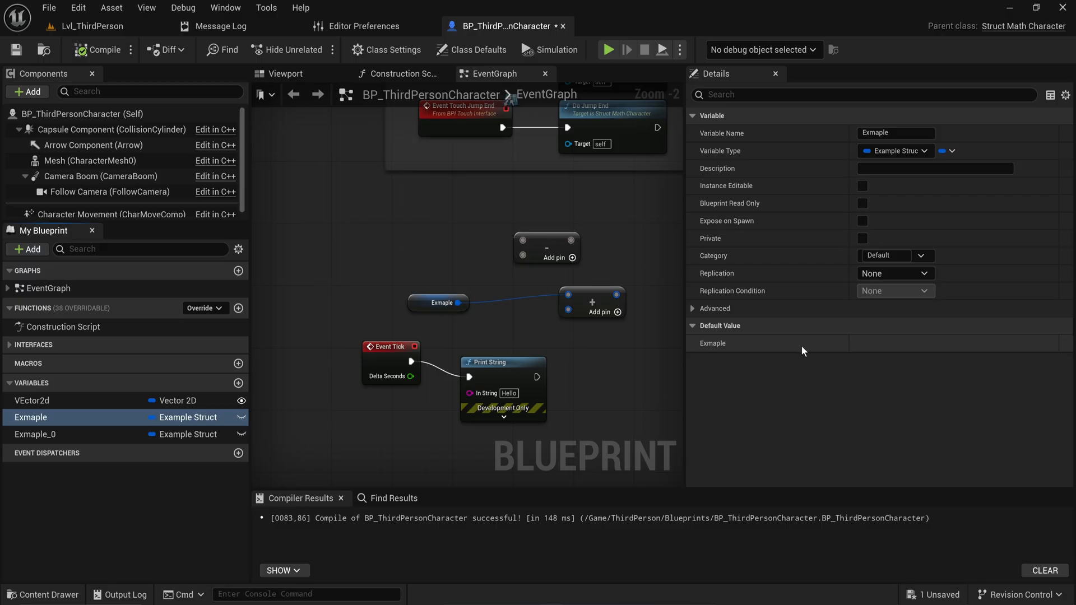
{"action": "mouse_move", "coordinate": [852, 351]}
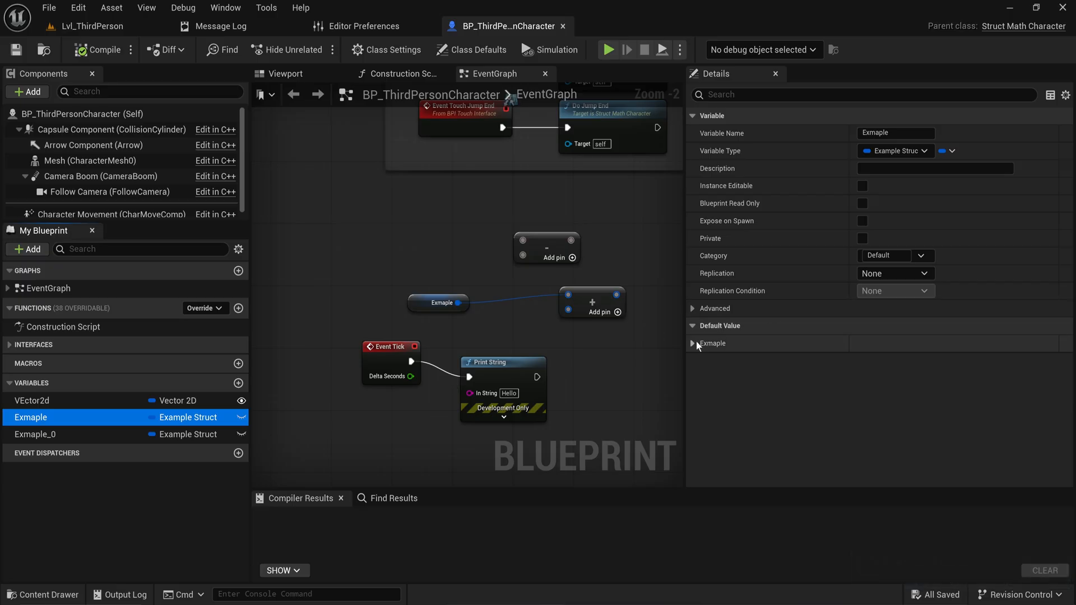
Set Exmaple's default Value A to 3.4, edit Value B, and select Exmaple_0.
{"action": "left_click", "coordinate": [693, 343]}
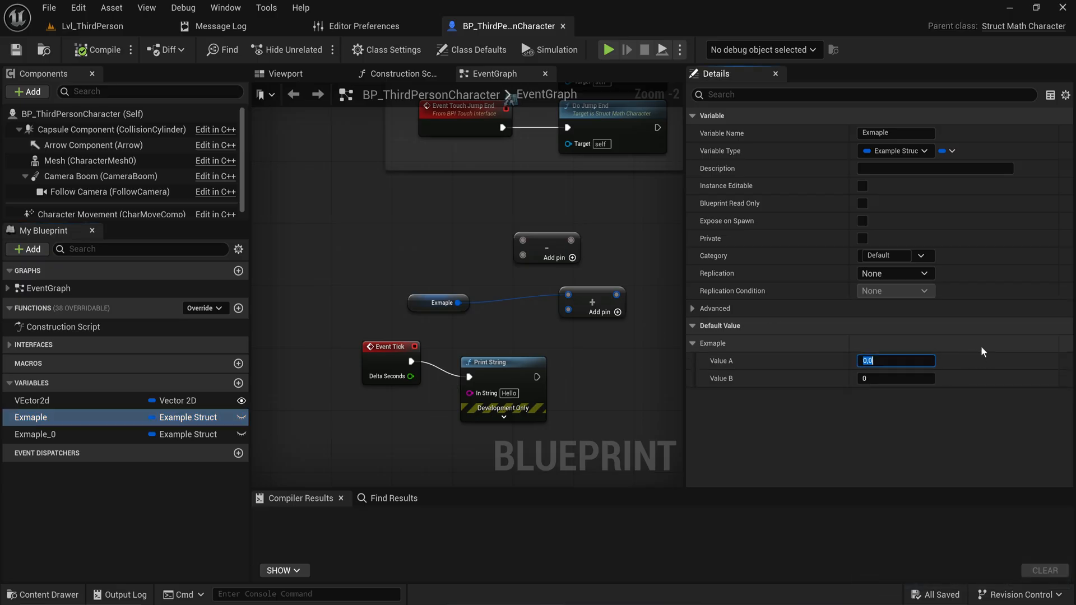
{"action": "type", "text": "3"}
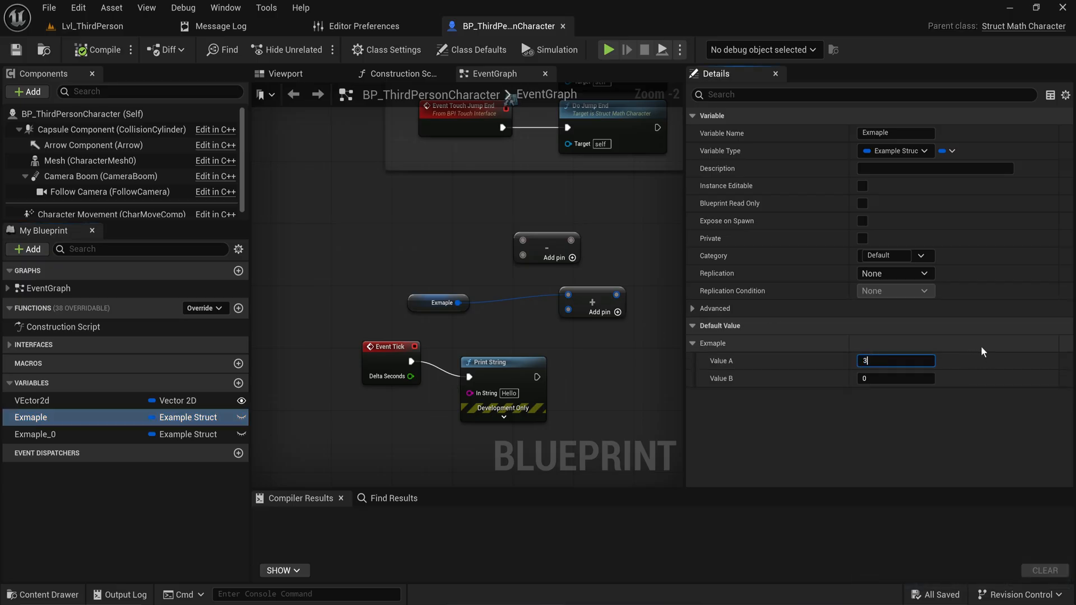
{"action": "type", "text": "3.4"}
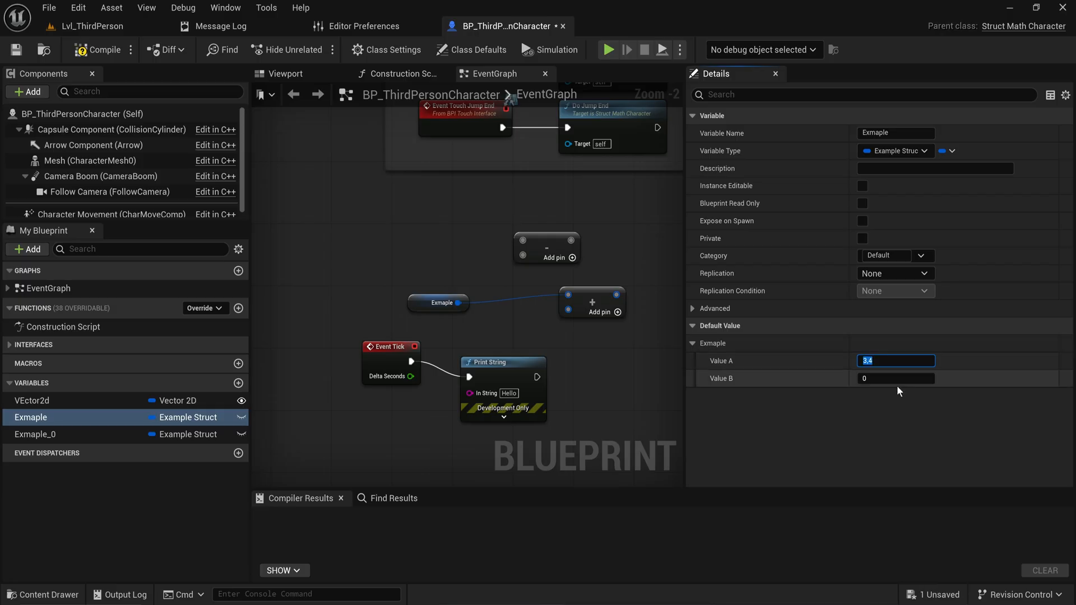
{"action": "left_click", "coordinate": [896, 378]}
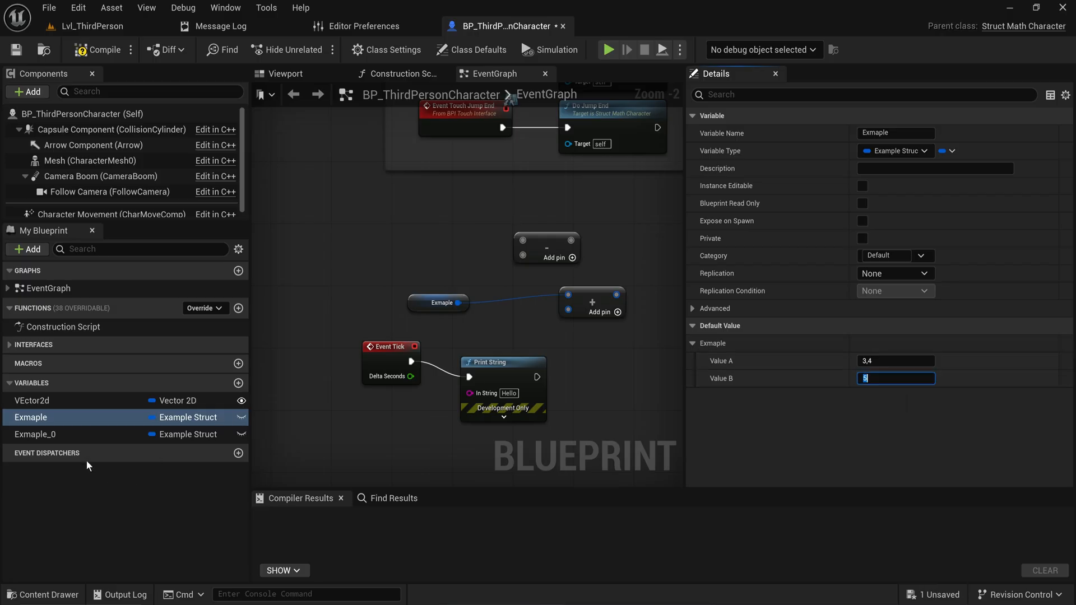
{"action": "left_click", "coordinate": [33, 434]}
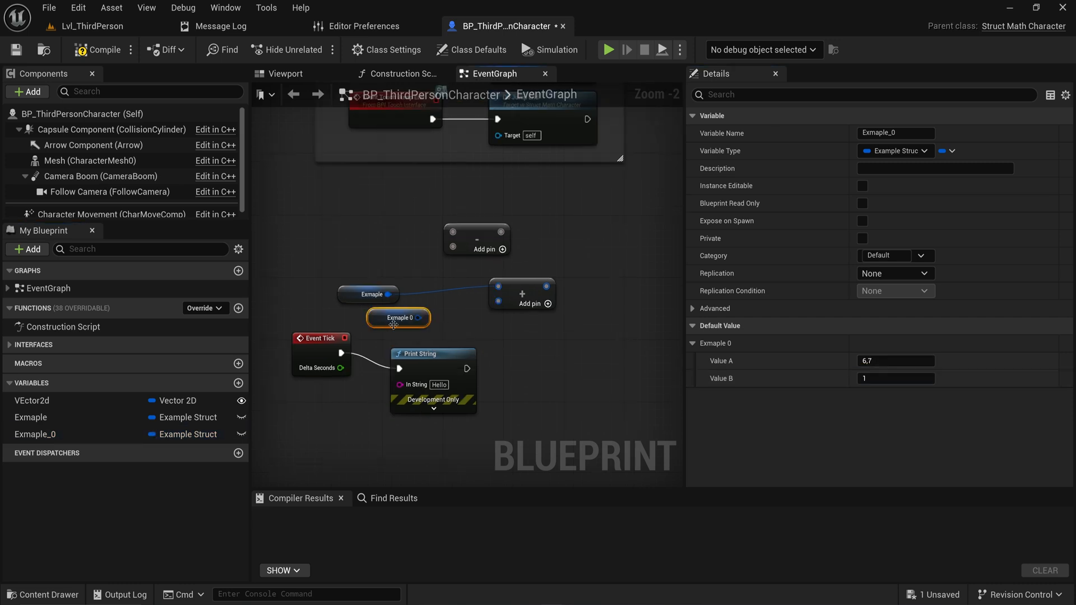
Break the summed struct into values, add an Append node, and return to Lvl_ThirdPerson.
{"action": "left_click_drag", "start_coordinate": [419, 317], "coordinate": [565, 296]}
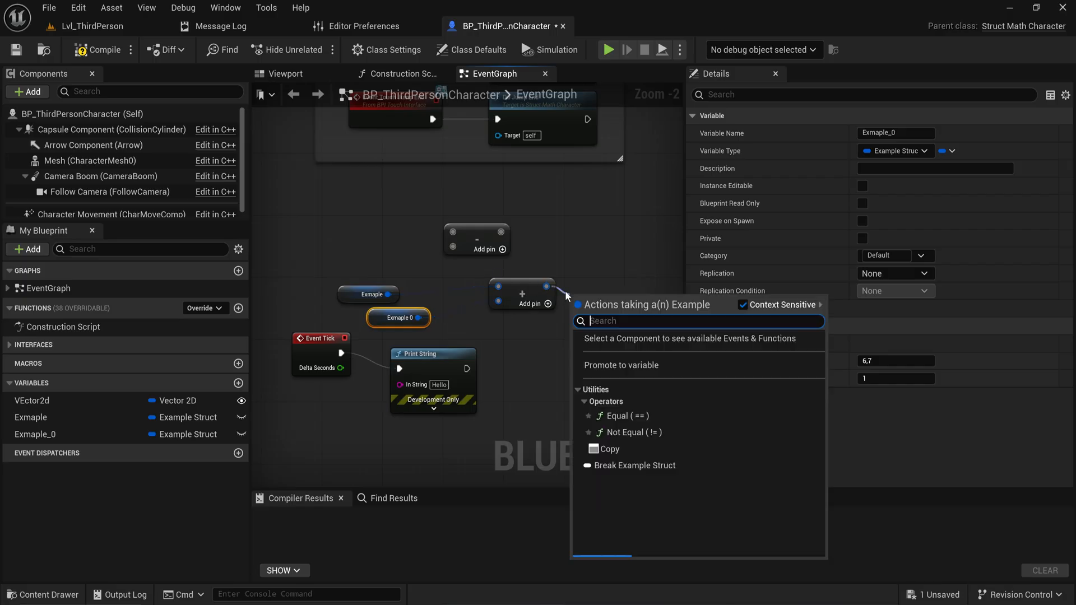
{"action": "left_click", "coordinate": [635, 466]}
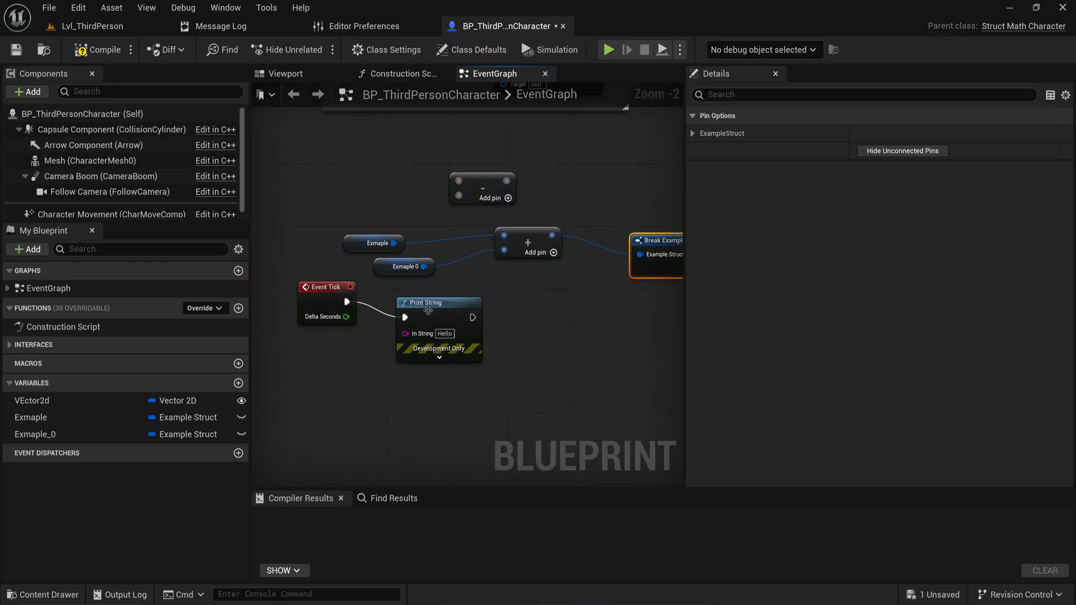
{"action": "type", "text": "appe"}
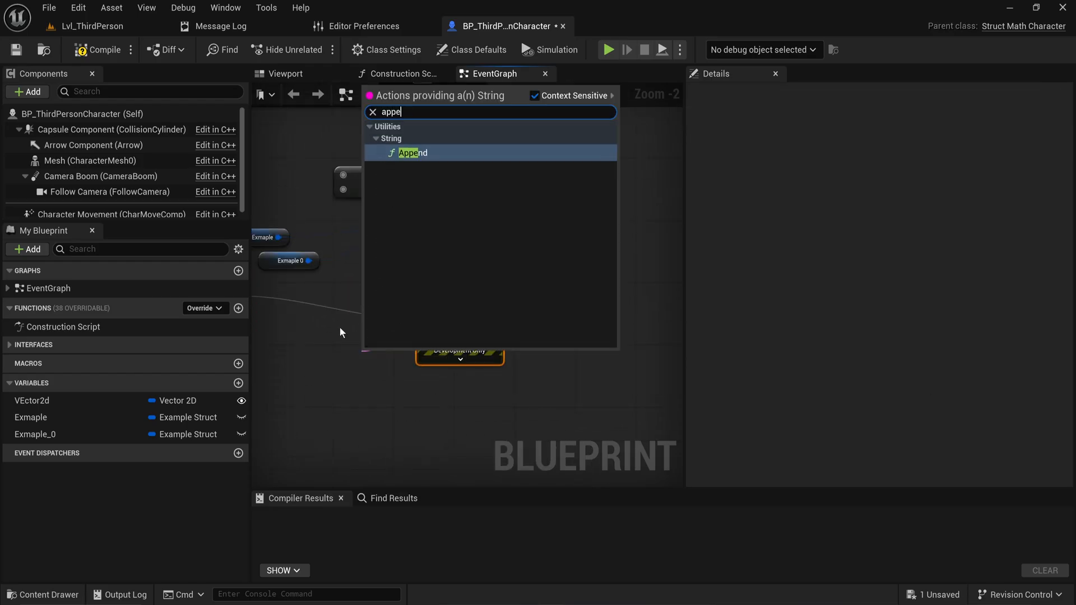
{"action": "left_click", "coordinate": [409, 152]}
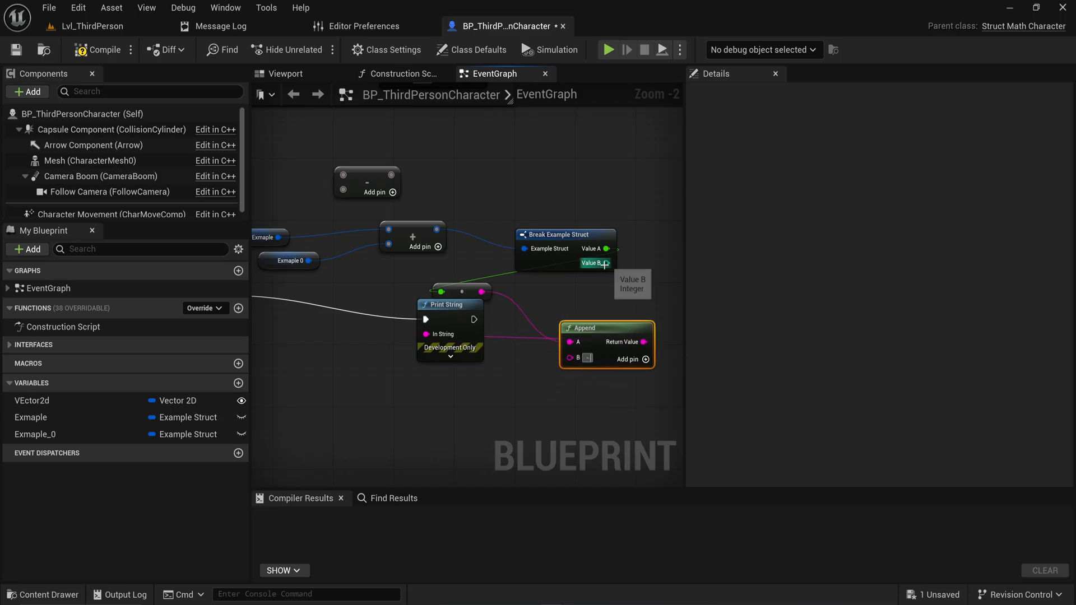
{"action": "left_click", "coordinate": [86, 26]}
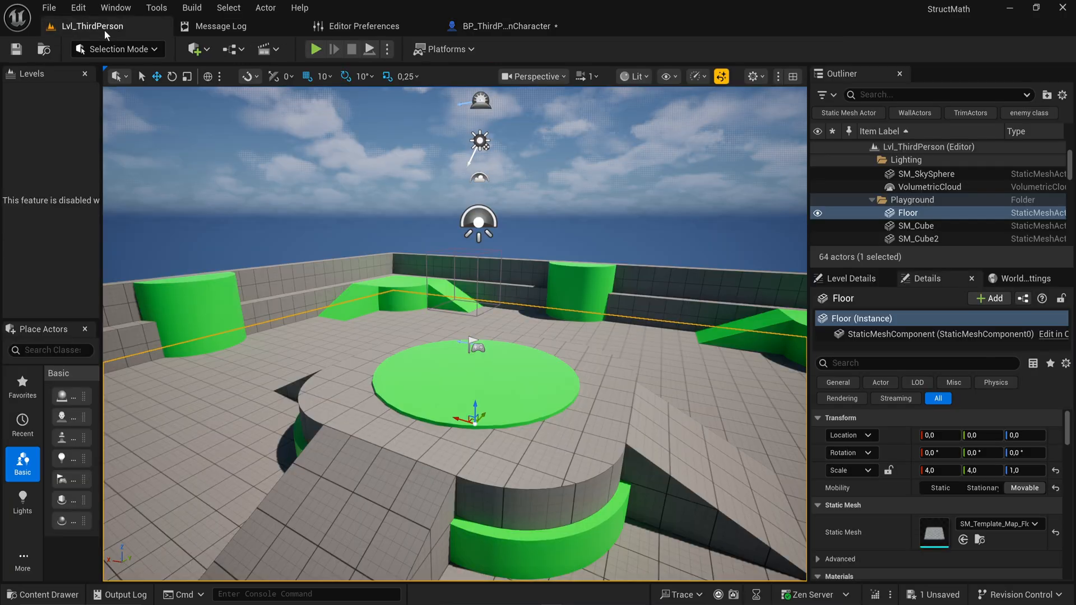
Play the level to check the printed sum, then return to the character graph.
{"action": "left_click", "coordinate": [316, 49]}
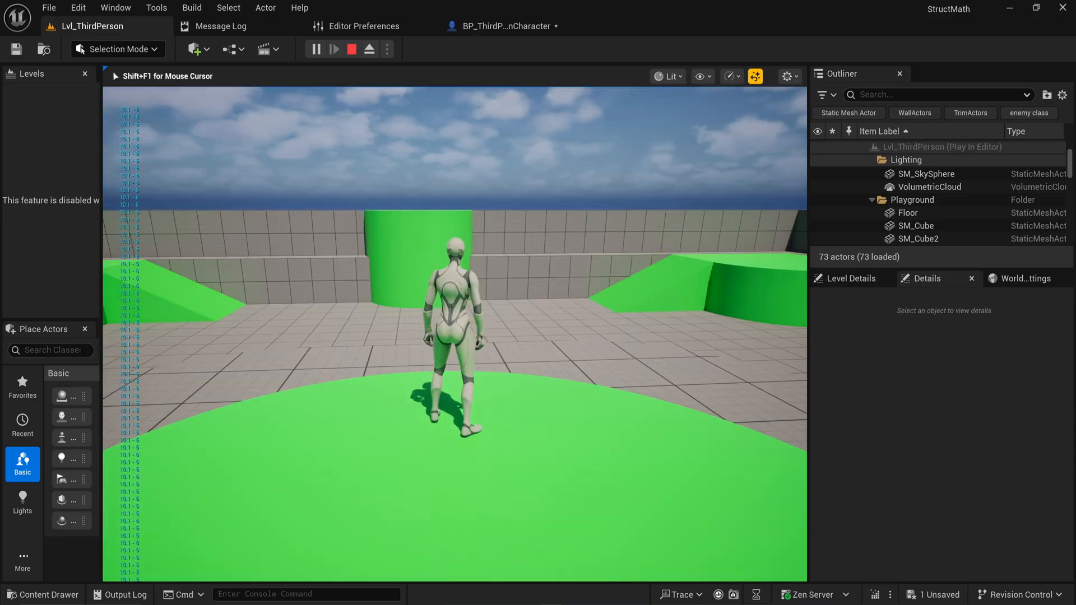
{"action": "left_click", "coordinate": [504, 26]}
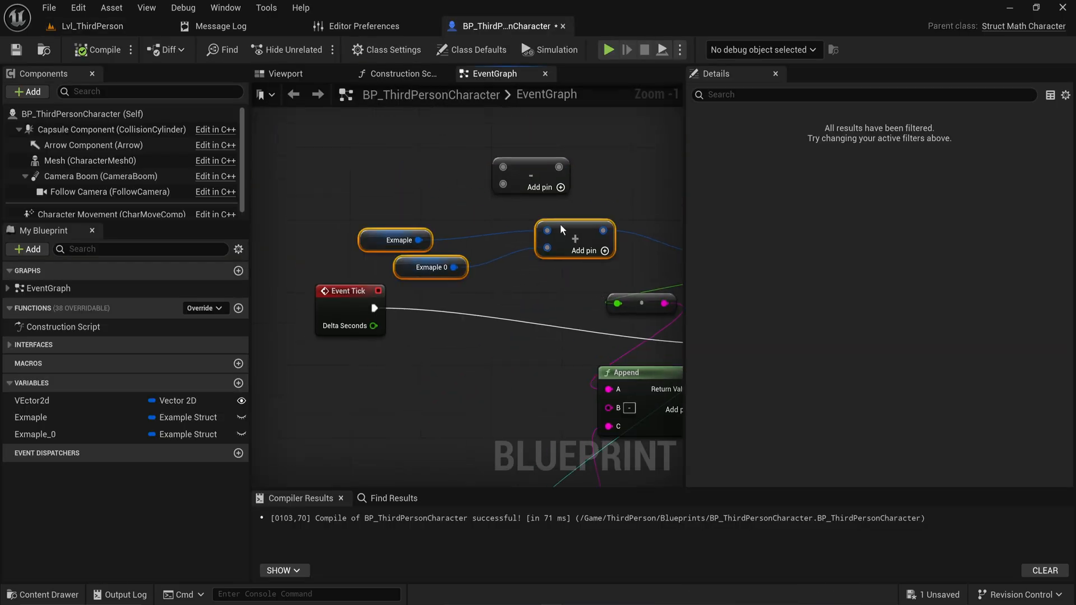
{"action": "scroll", "scroll_direction": "down", "scroll_amount": 3}
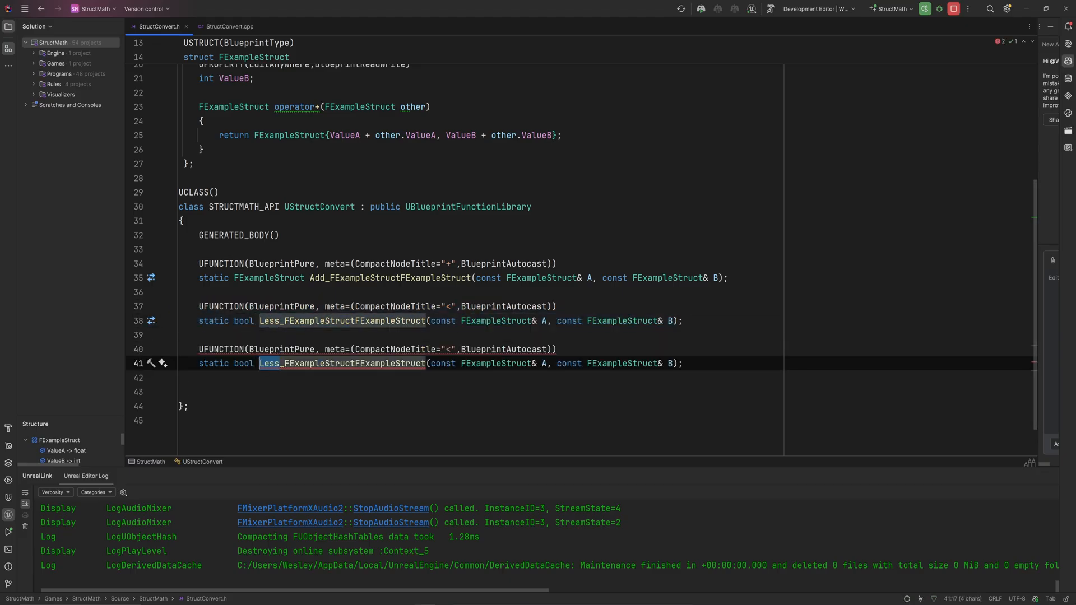
Rename the declaration to EqualEqual and implement it returning A.ValueA == B.ValueA && A.ValueB == B.ValueB.
{"action": "type", "text": "EqualEqual"}
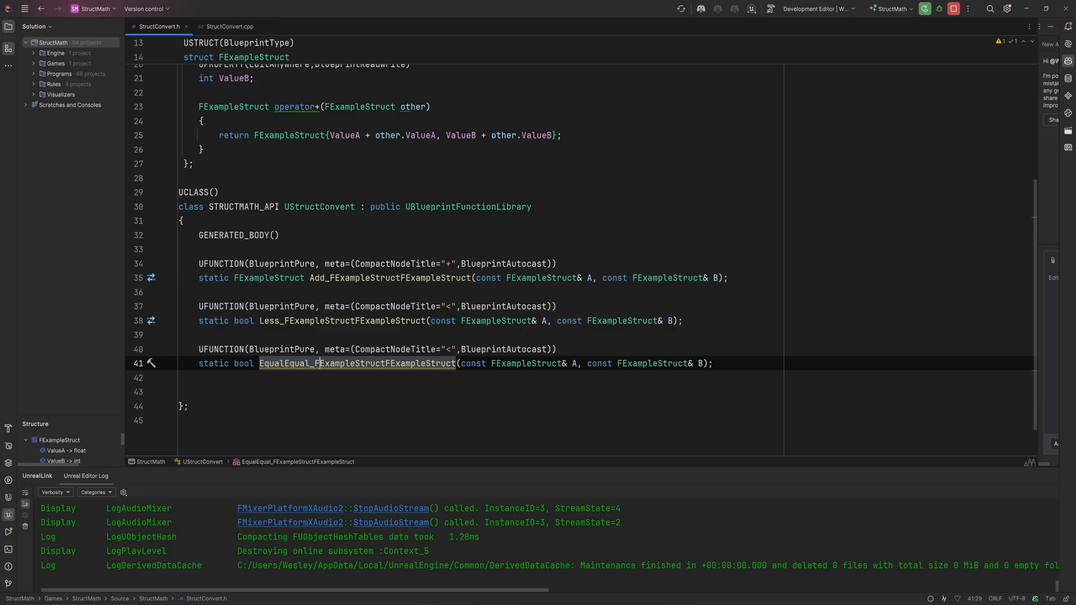
{"action": "left_click", "coordinate": [216, 27]}
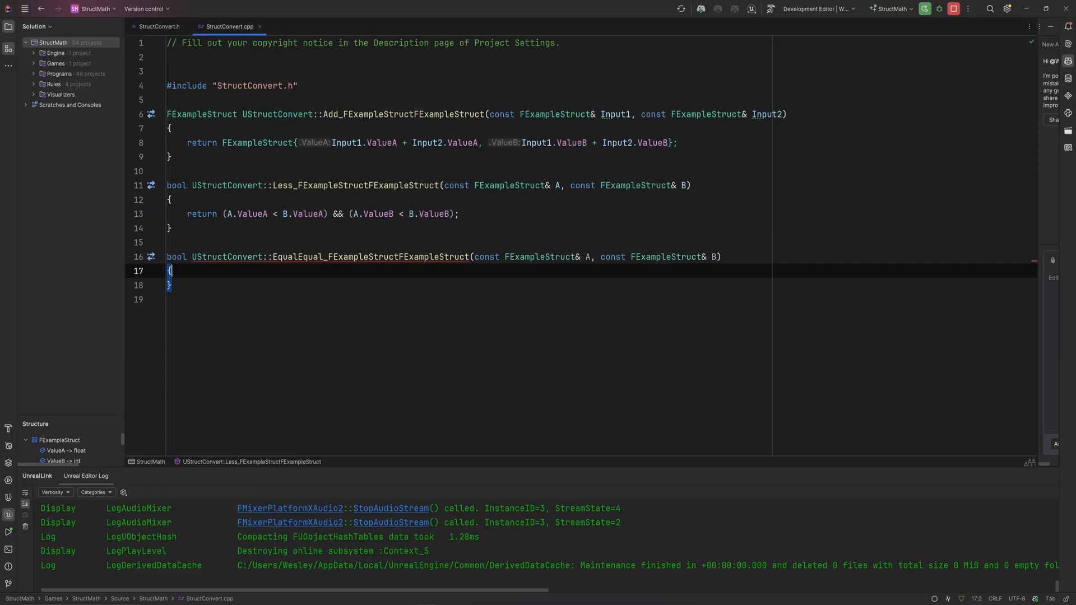
{"action": "key", "text": "Enter"}
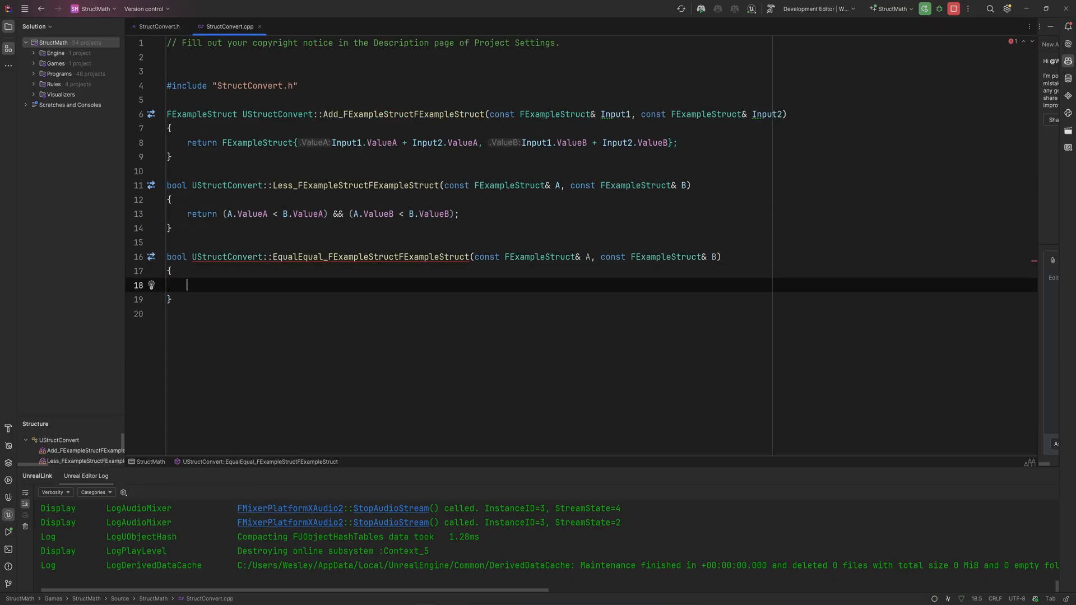
{"action": "type", "text": "return A.ValueA == B.ValueA && A.ValueB == B.ValueB;"}
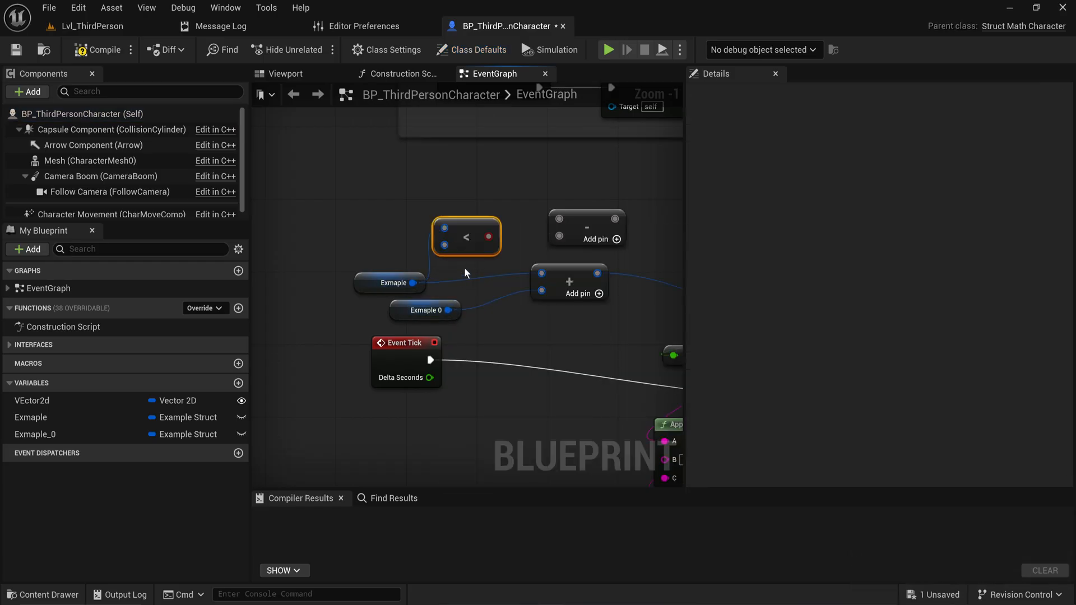
Move the less-than node into position beside the struct variables.
{"action": "left_click_drag", "start_coordinate": [466, 237], "coordinate": [483, 220]}
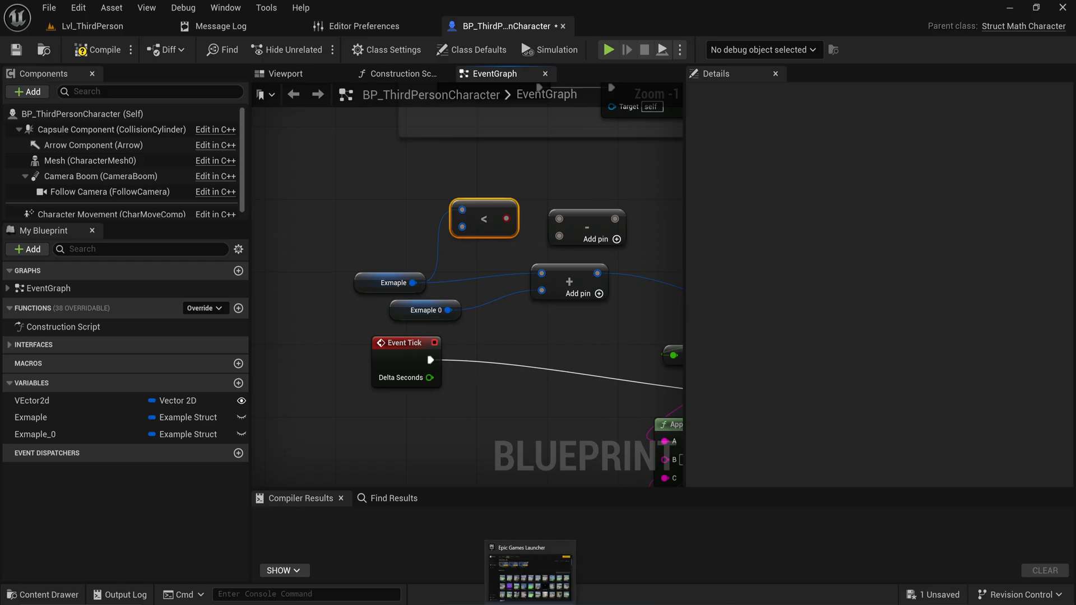
{"action": "mouse_move", "coordinate": [481, 212]}
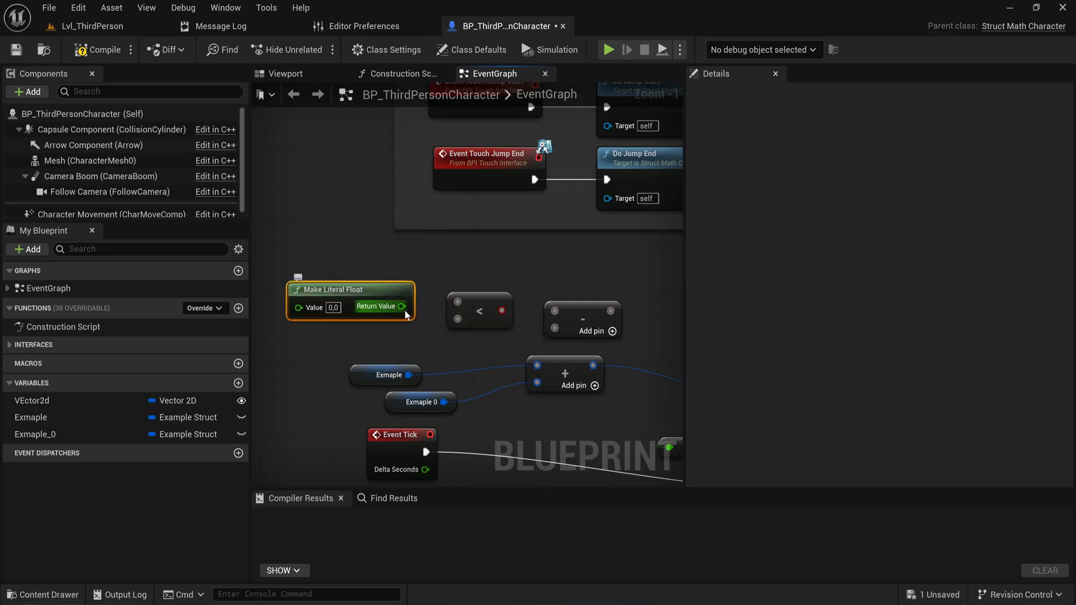
{"action": "mouse_move", "coordinate": [482, 288]}
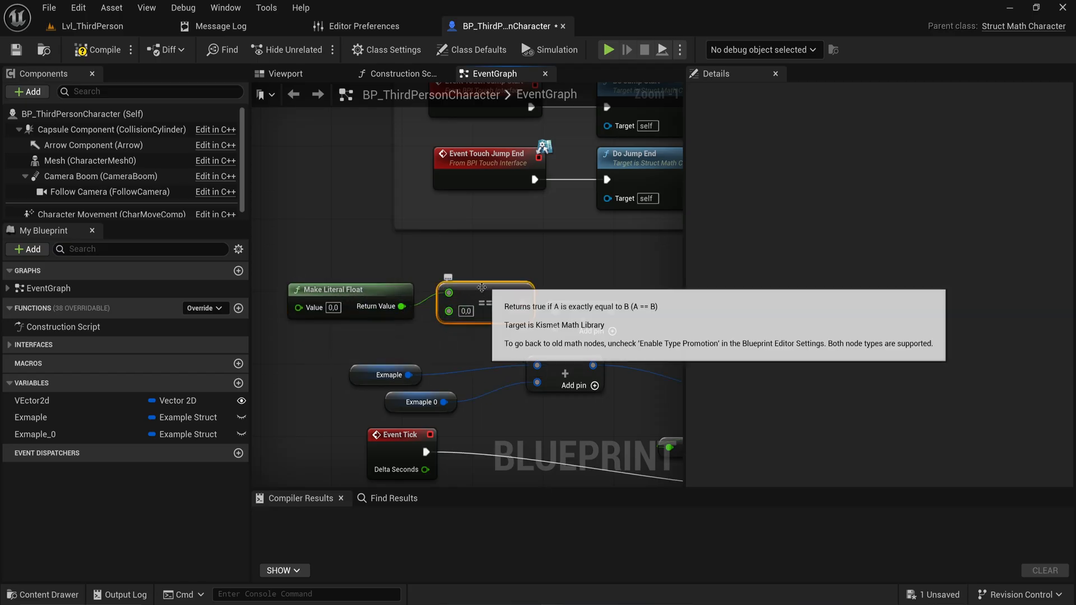
{"action": "mouse_move", "coordinate": [496, 342]}
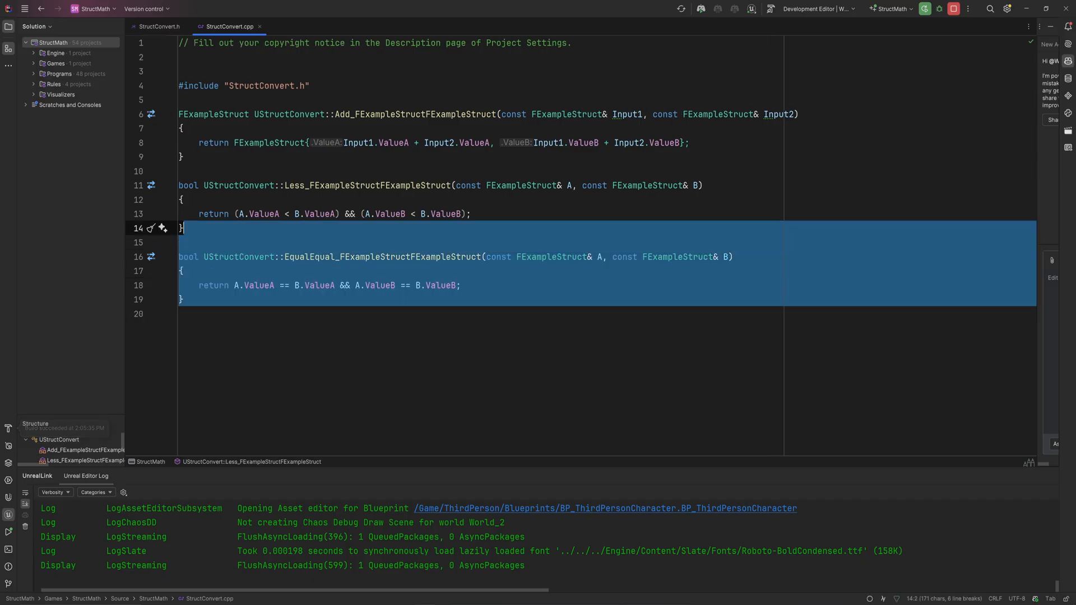
Select the Less and EqualEqual definitions in StructConvert.cpp for review.
{"action": "left_click", "coordinate": [158, 26]}
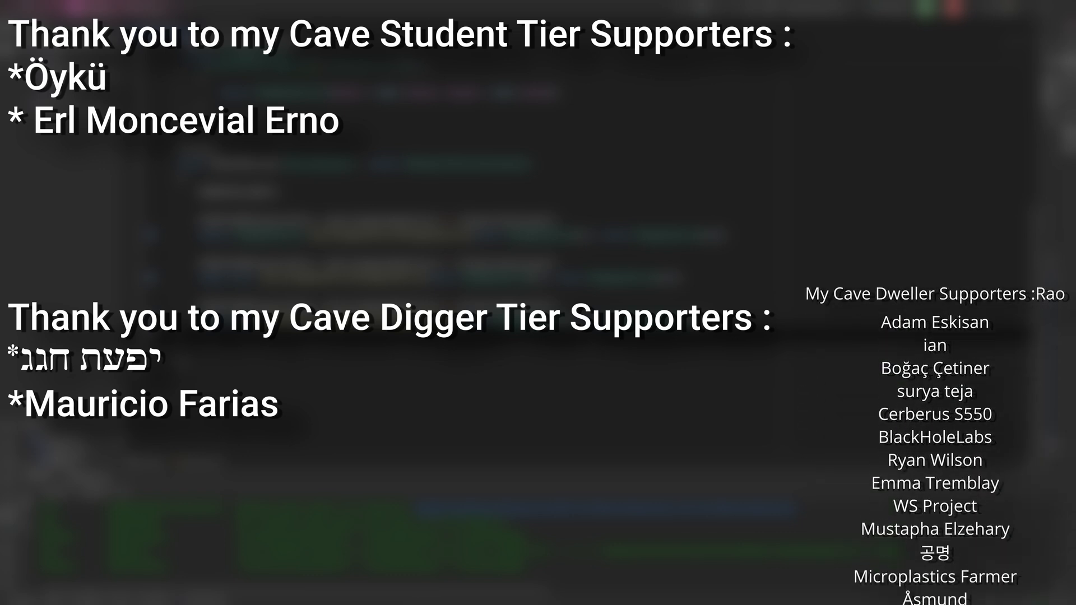
{"action": "scroll", "scroll_direction": "down", "scroll_amount": 3}
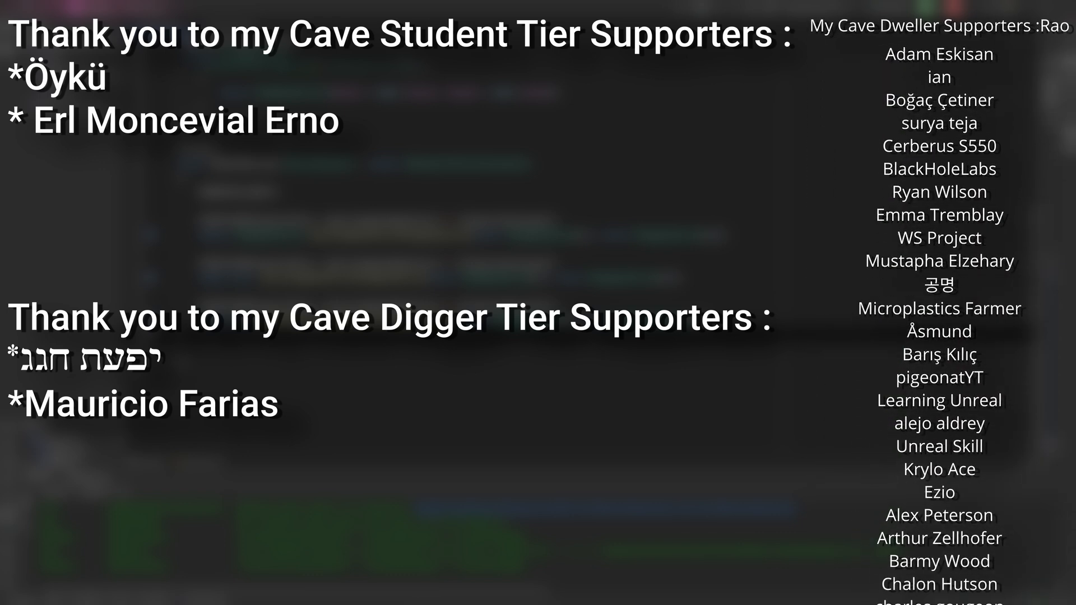
{"action": "scroll", "scroll_direction": "down", "scroll_amount": 3}
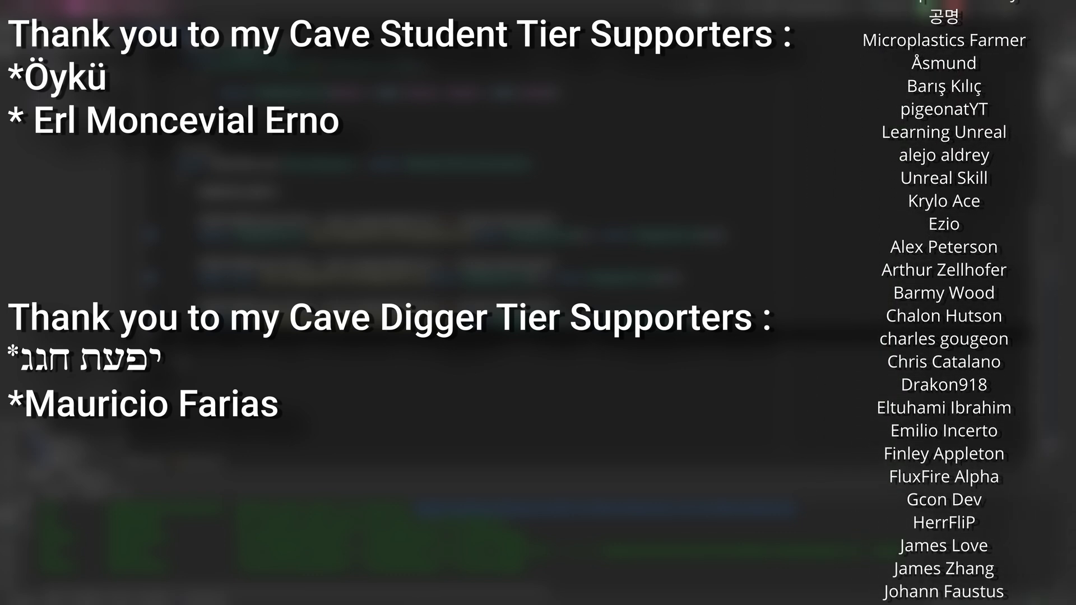
{"action": "scroll", "scroll_direction": "down", "scroll_amount": 3}
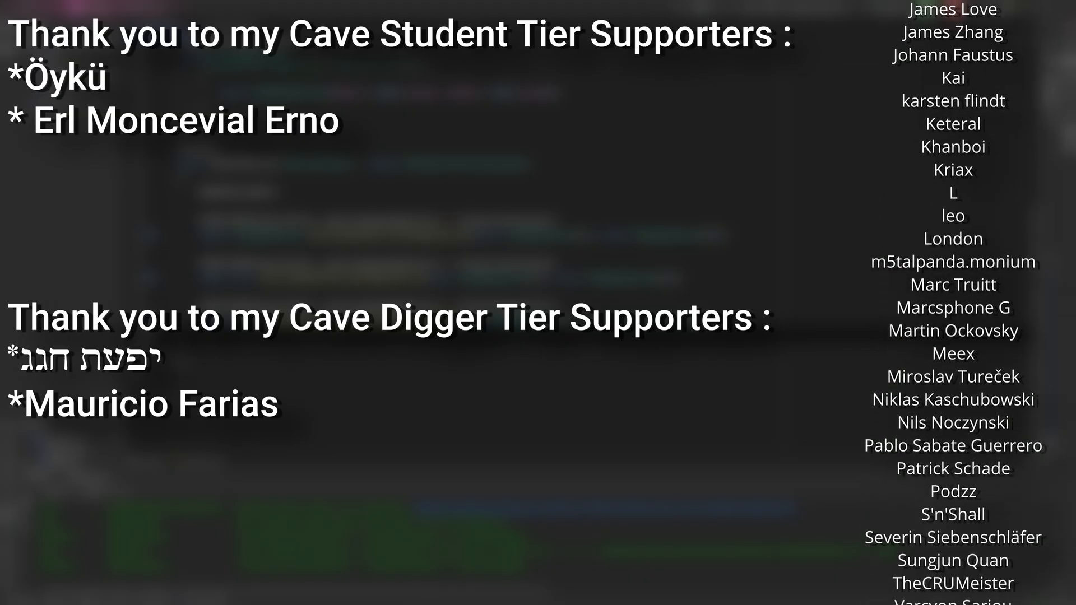
{"action": "scroll", "scroll_direction": "down", "scroll_amount": 3}
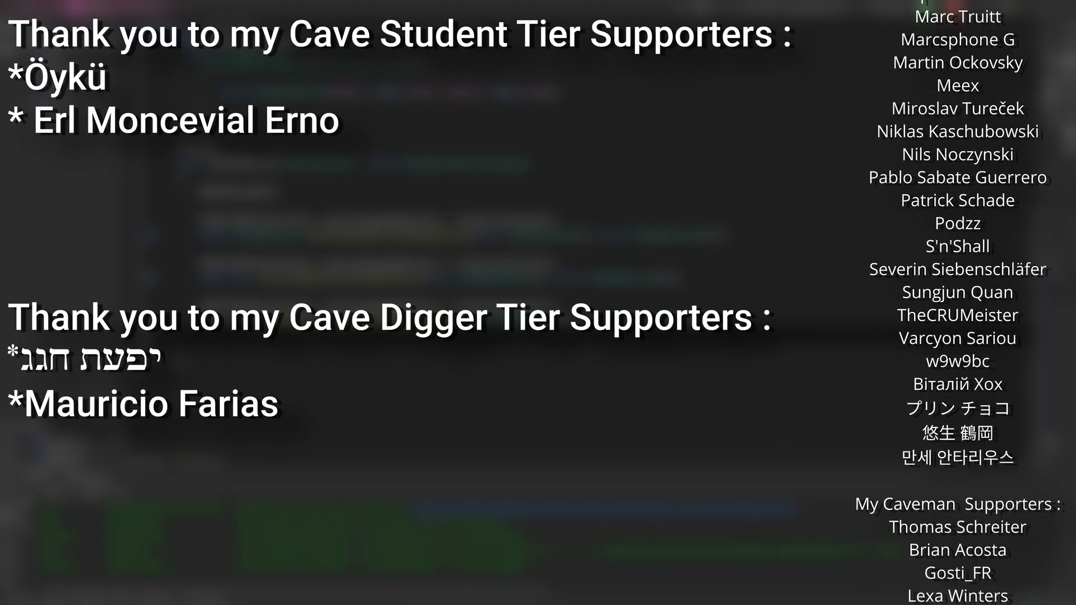